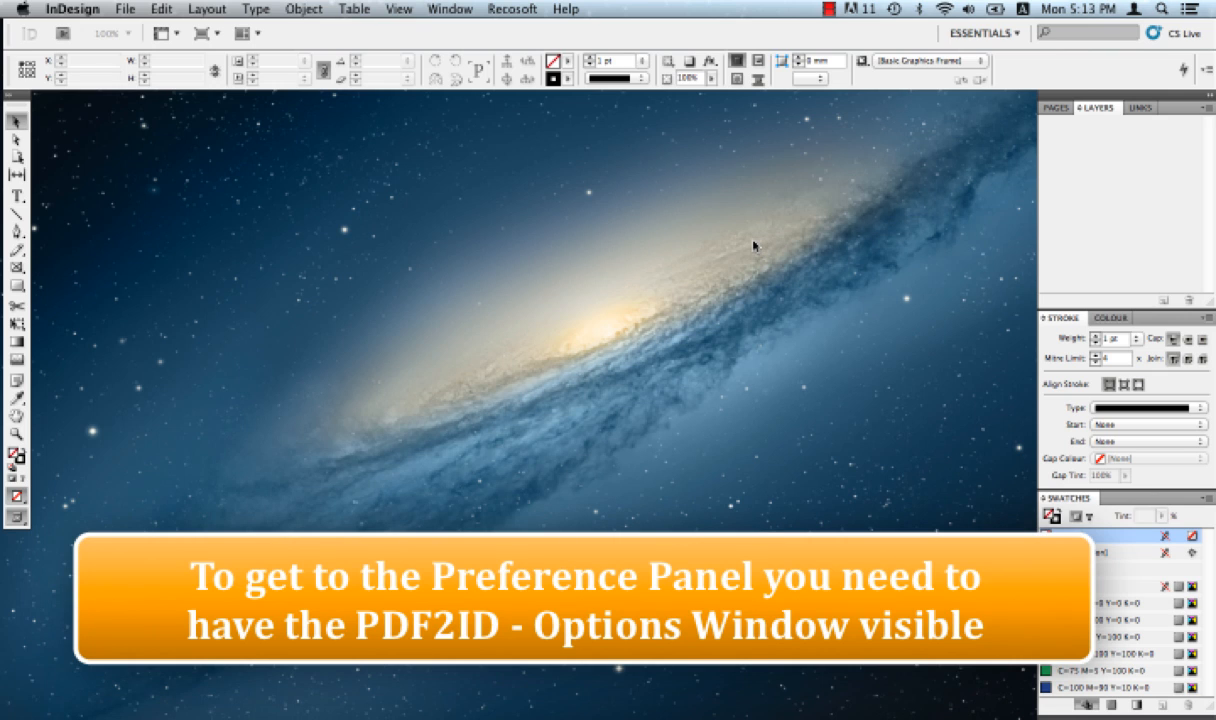
mouse_move(627, 168)
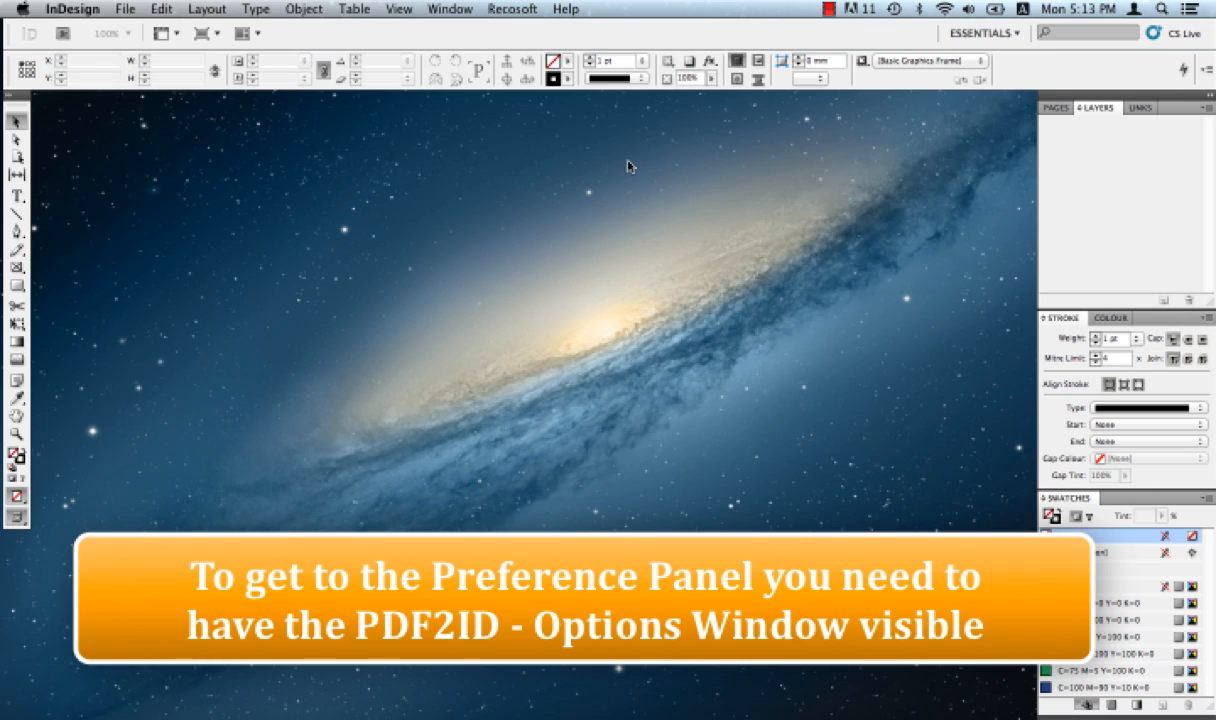
mouse_move(549, 11)
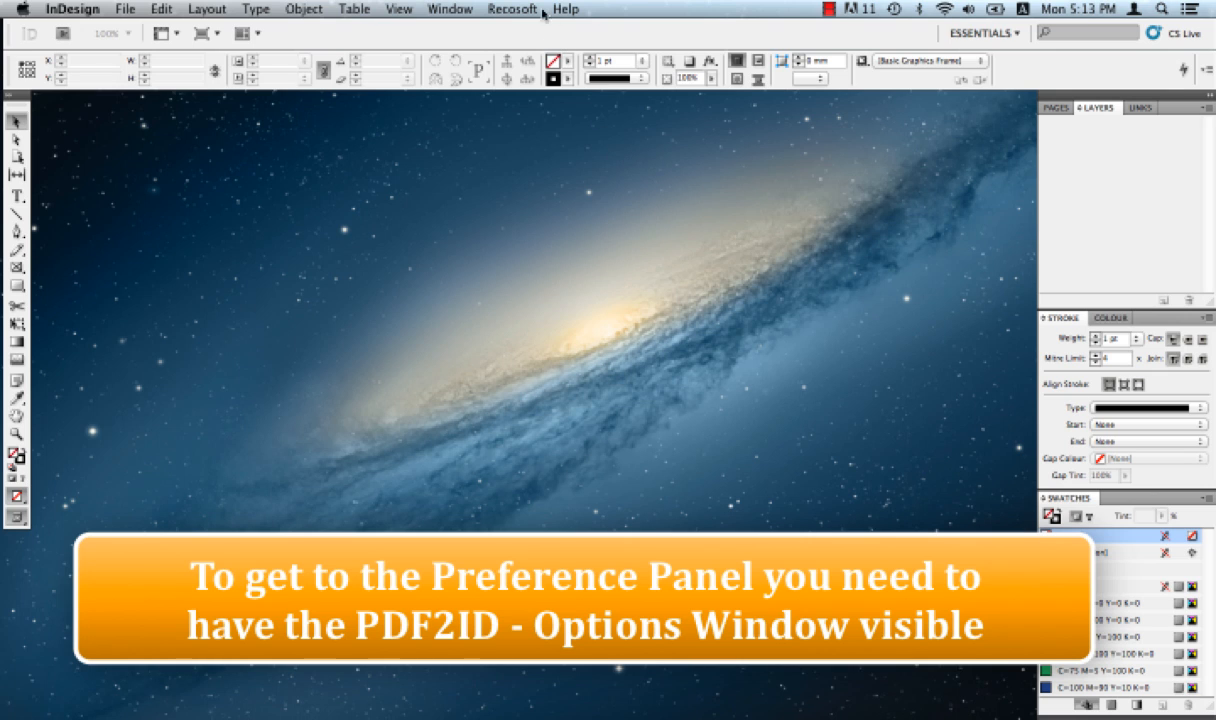
From the Recosoft menu, start PDF2ID Convert PDF/XPS and select PDF2IDv3.5Pamphlet-3.pdf on the Desktop
left_click(520, 9)
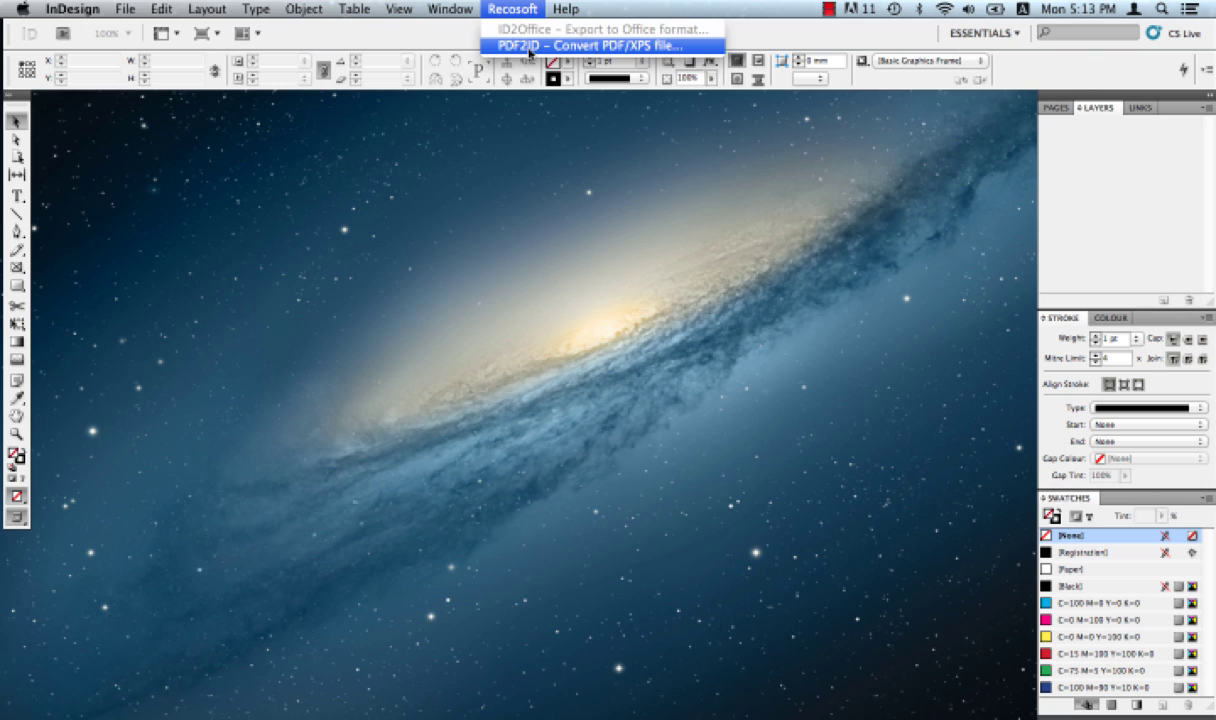
left_click(594, 45)
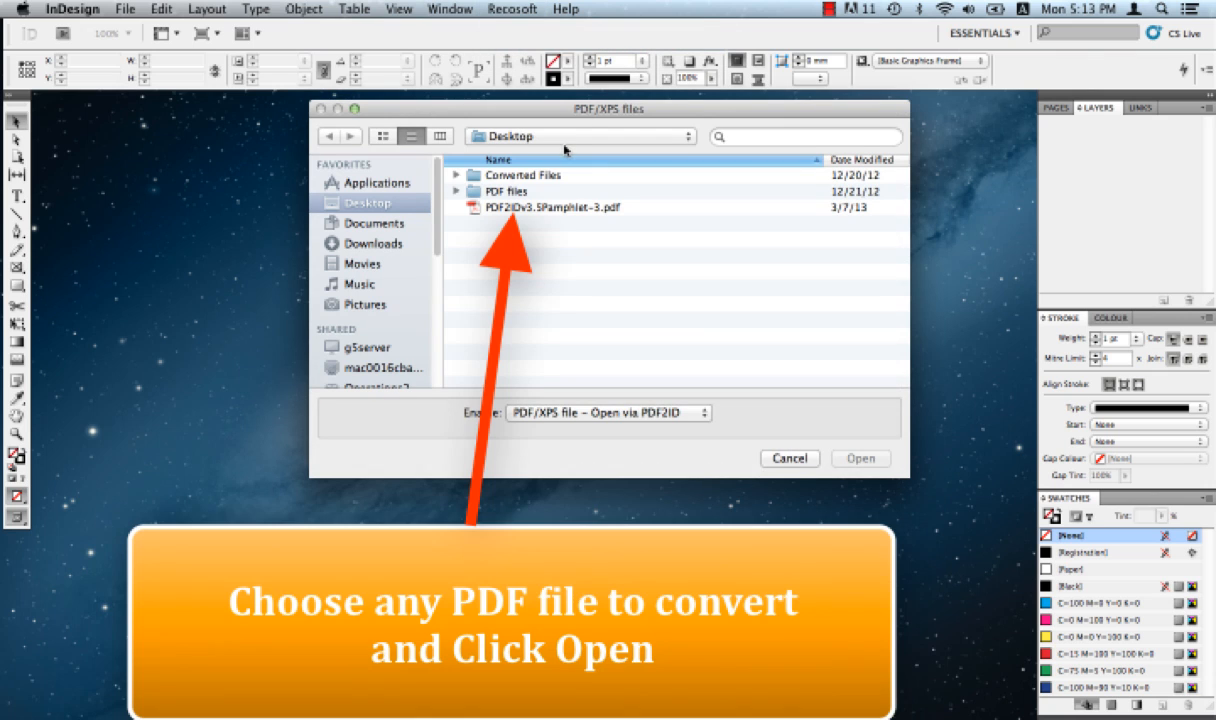
mouse_move(561, 208)
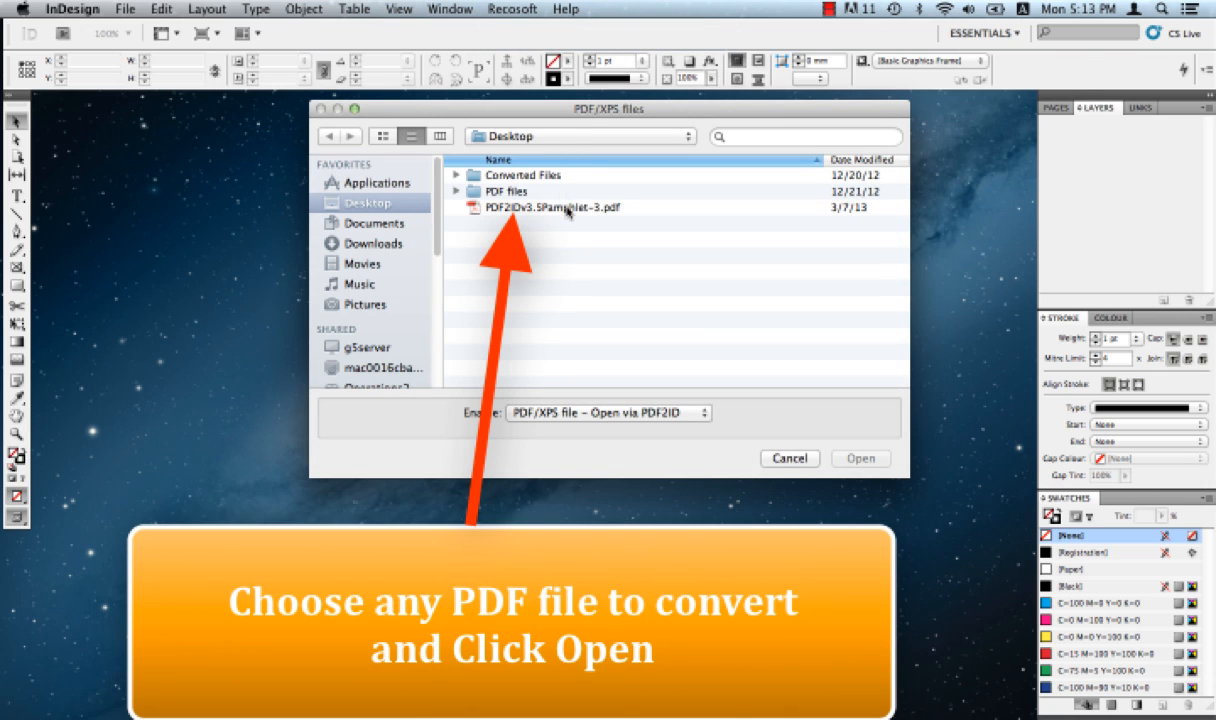
left_click(530, 207)
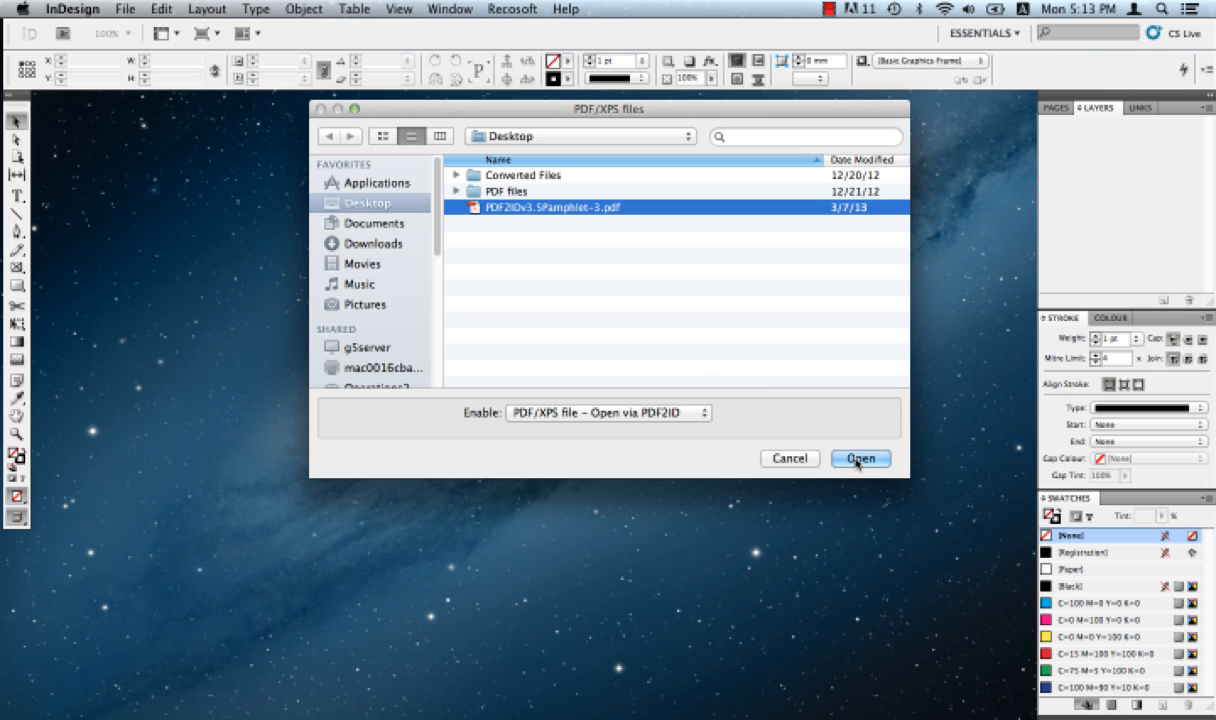
Open PDF2IDv3.5Pamphlet-3.pdf so the PDF2ID – Options window appears
left_click(860, 458)
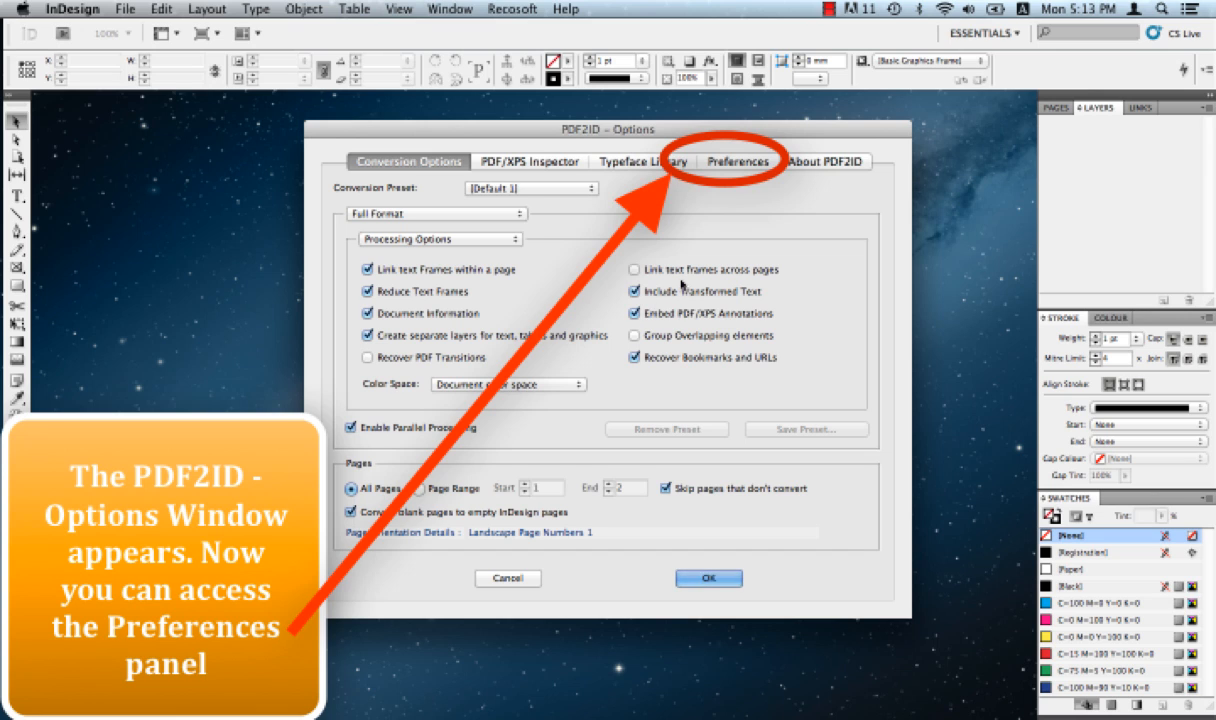
mouse_move(745, 168)
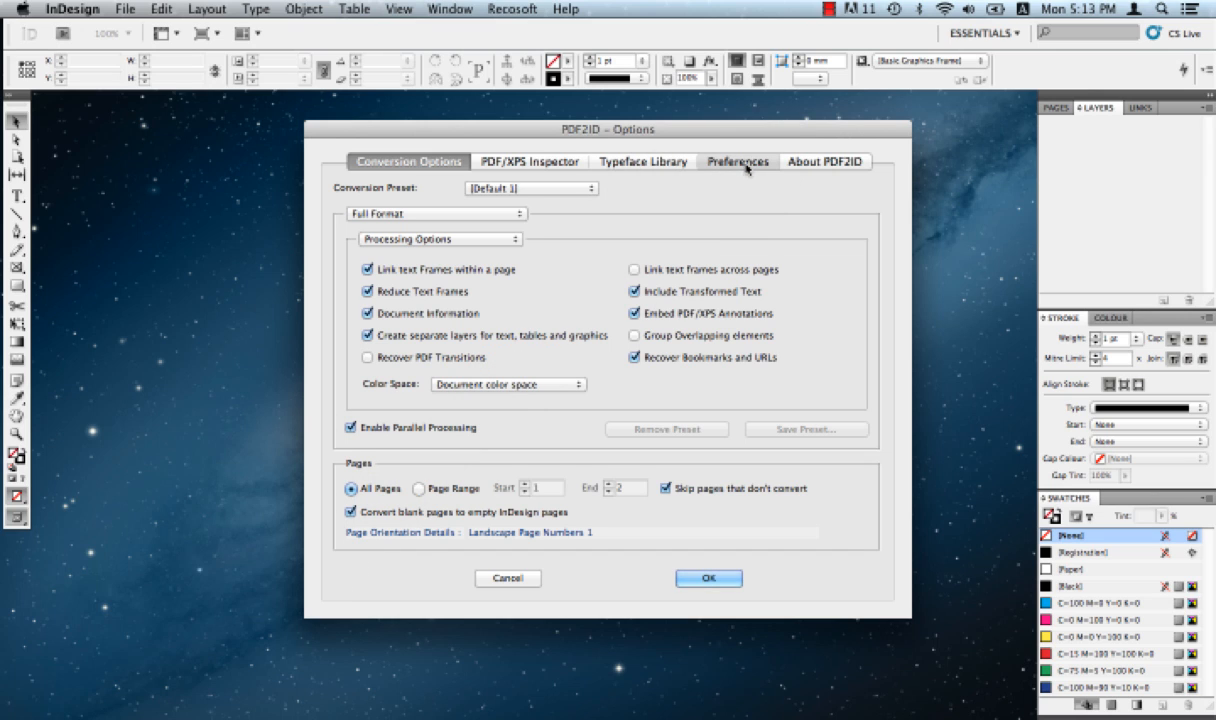
Switch to the Preferences tab on General and expand the preference section list
left_click(738, 161)
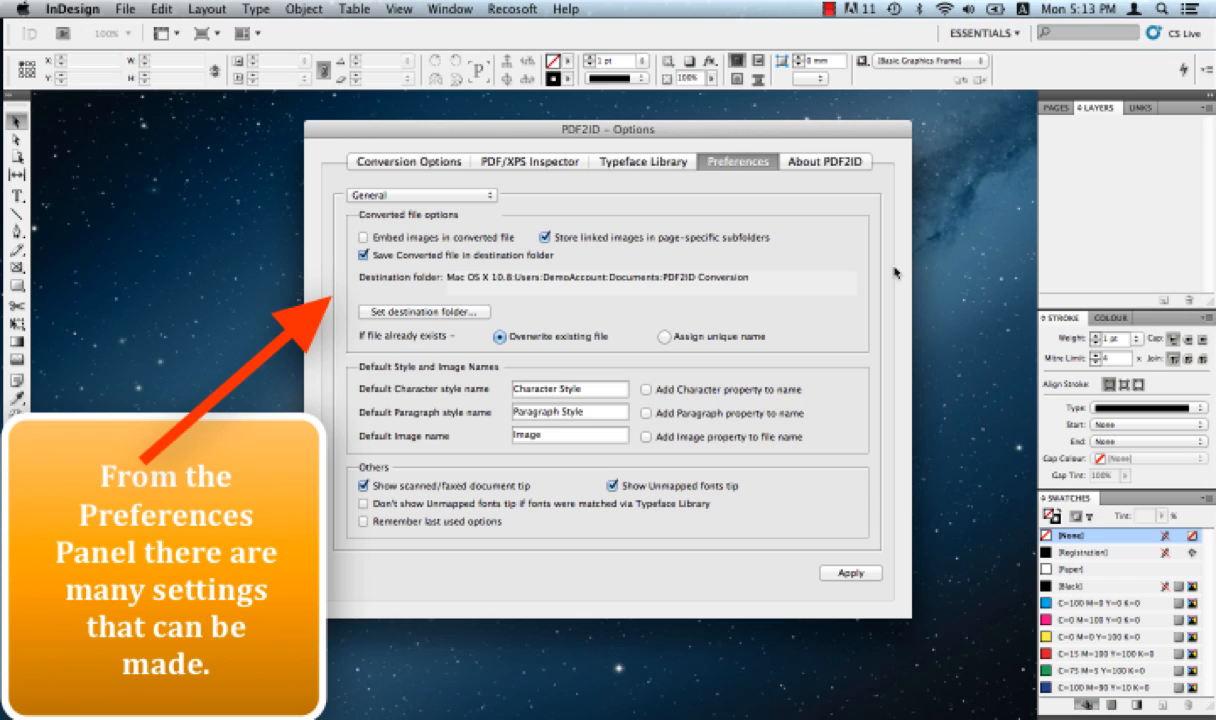
mouse_move(738, 308)
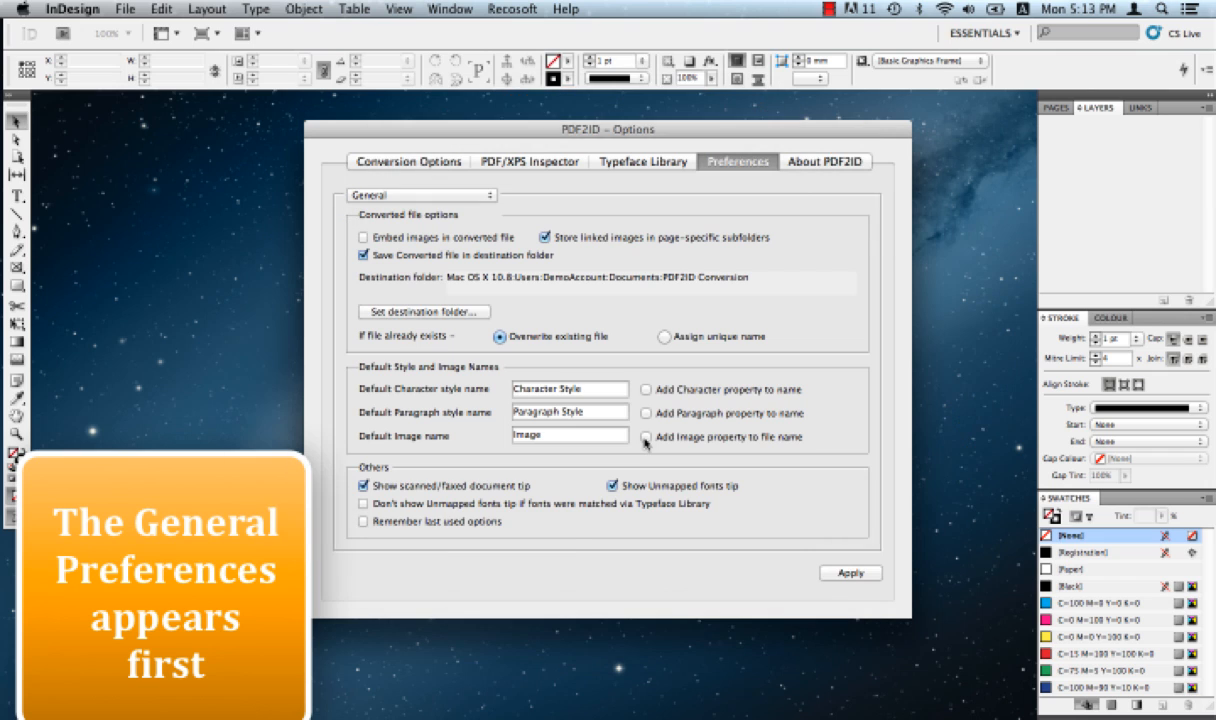
left_click(420, 195)
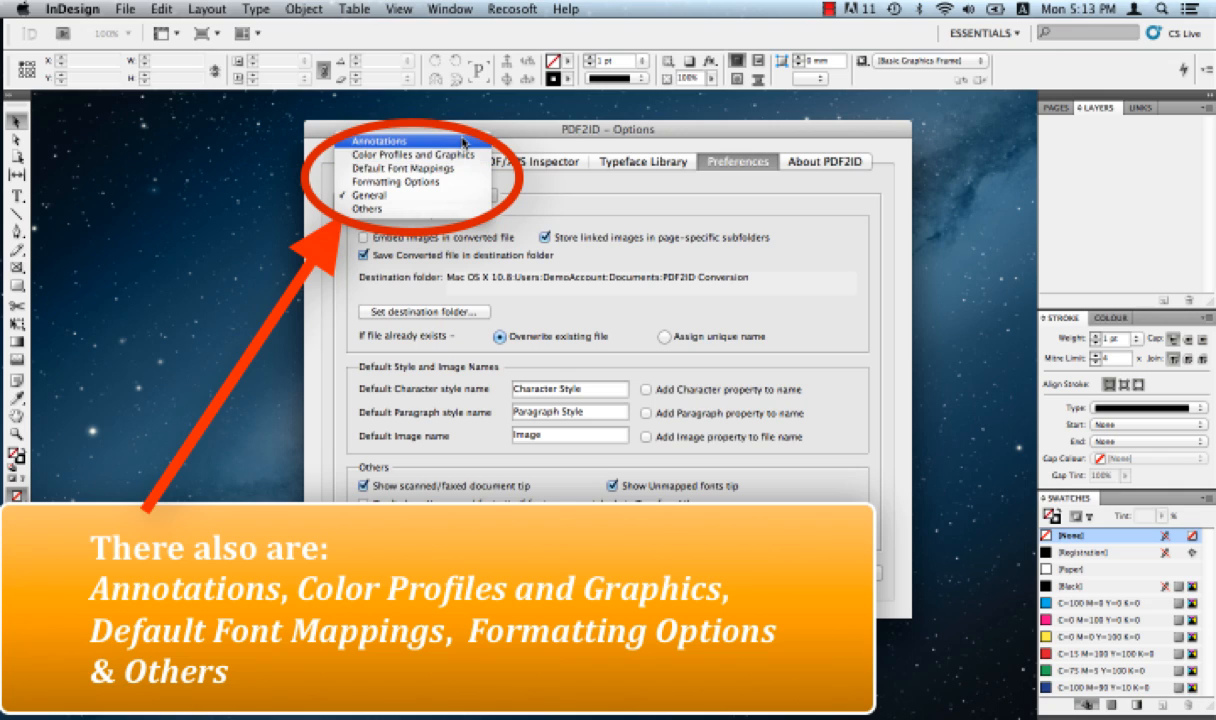
mouse_move(413, 155)
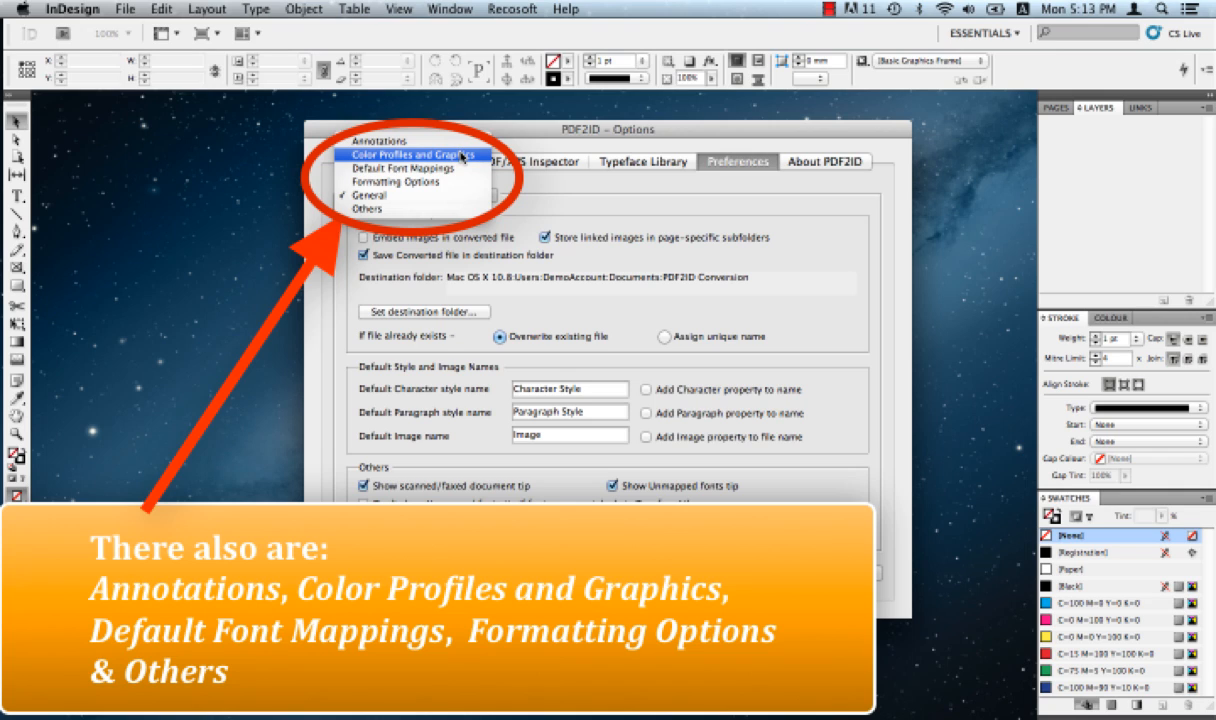
mouse_move(404, 167)
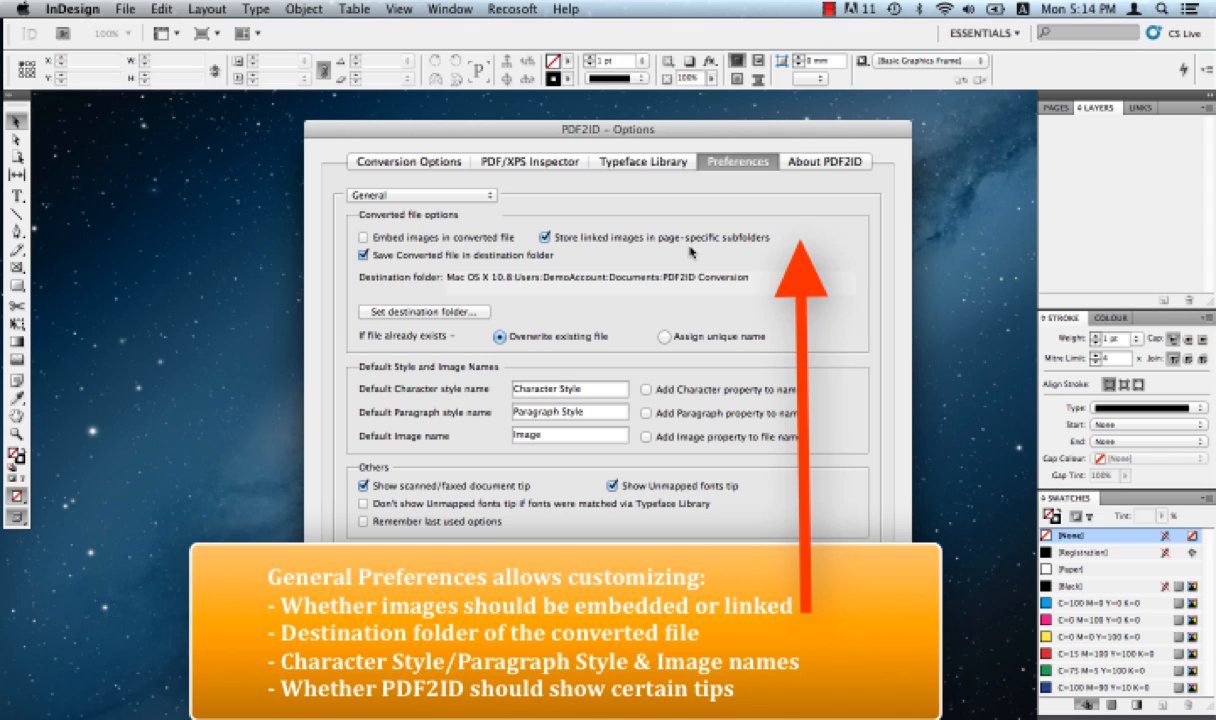
mouse_move(458, 288)
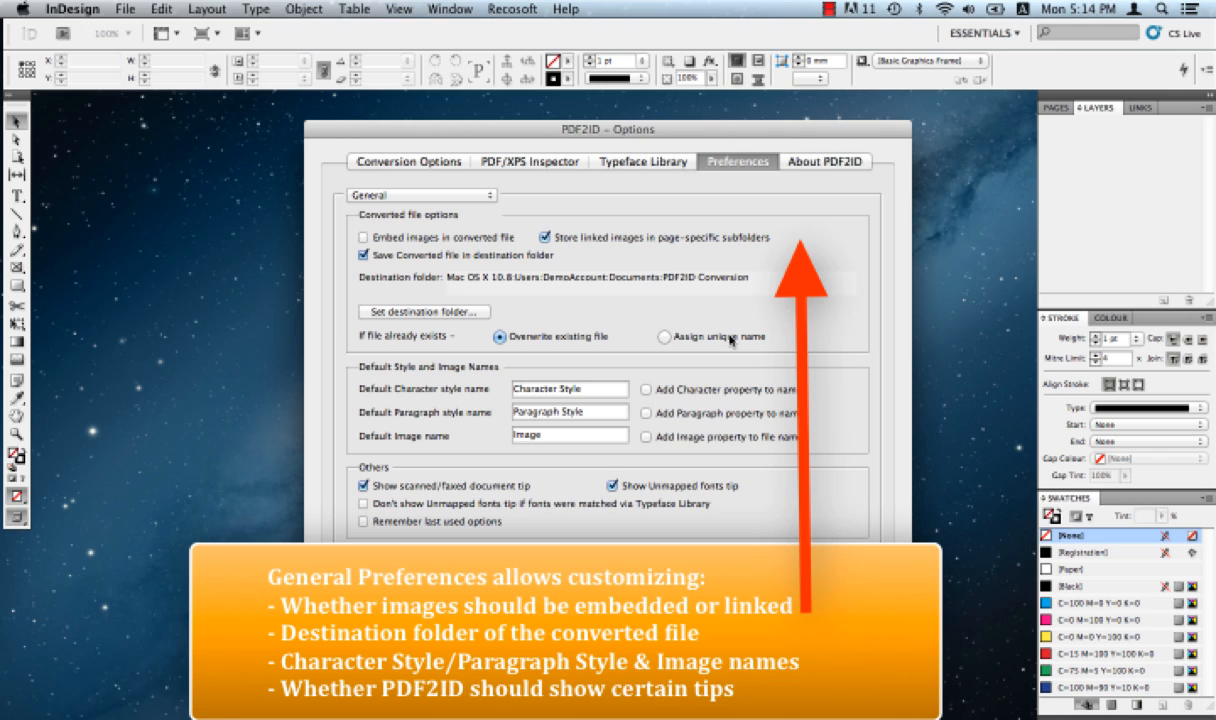
mouse_move(582, 372)
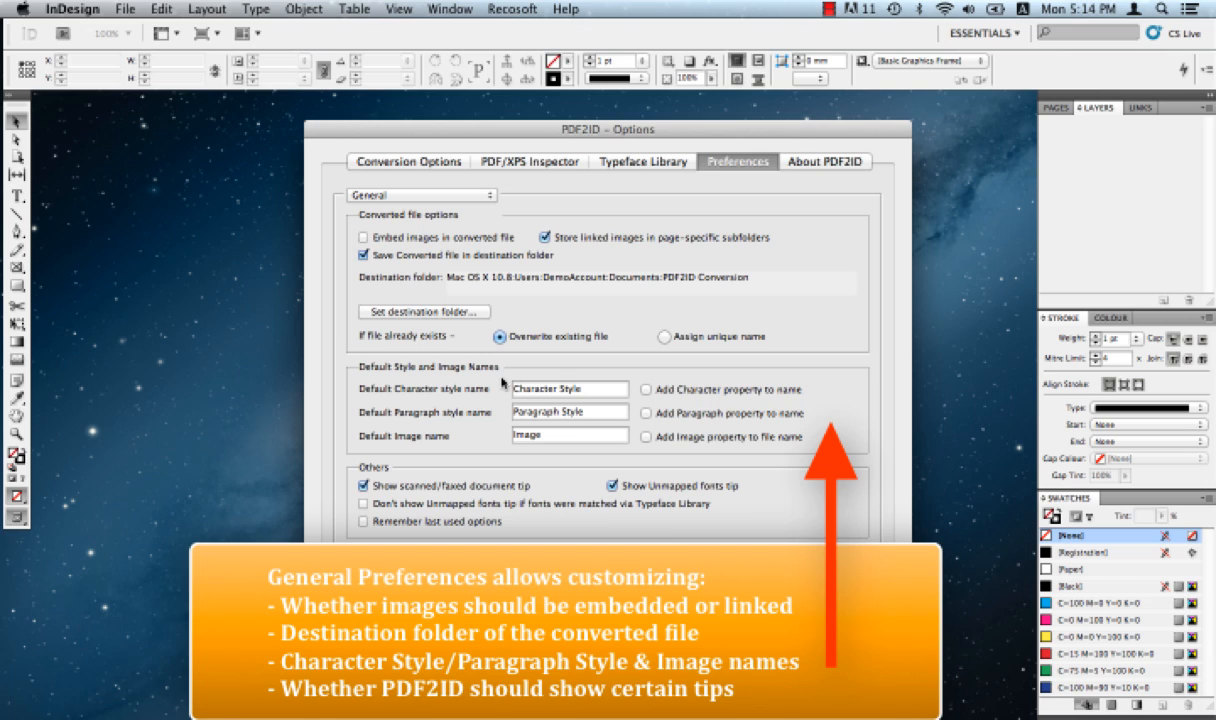
mouse_move(431, 402)
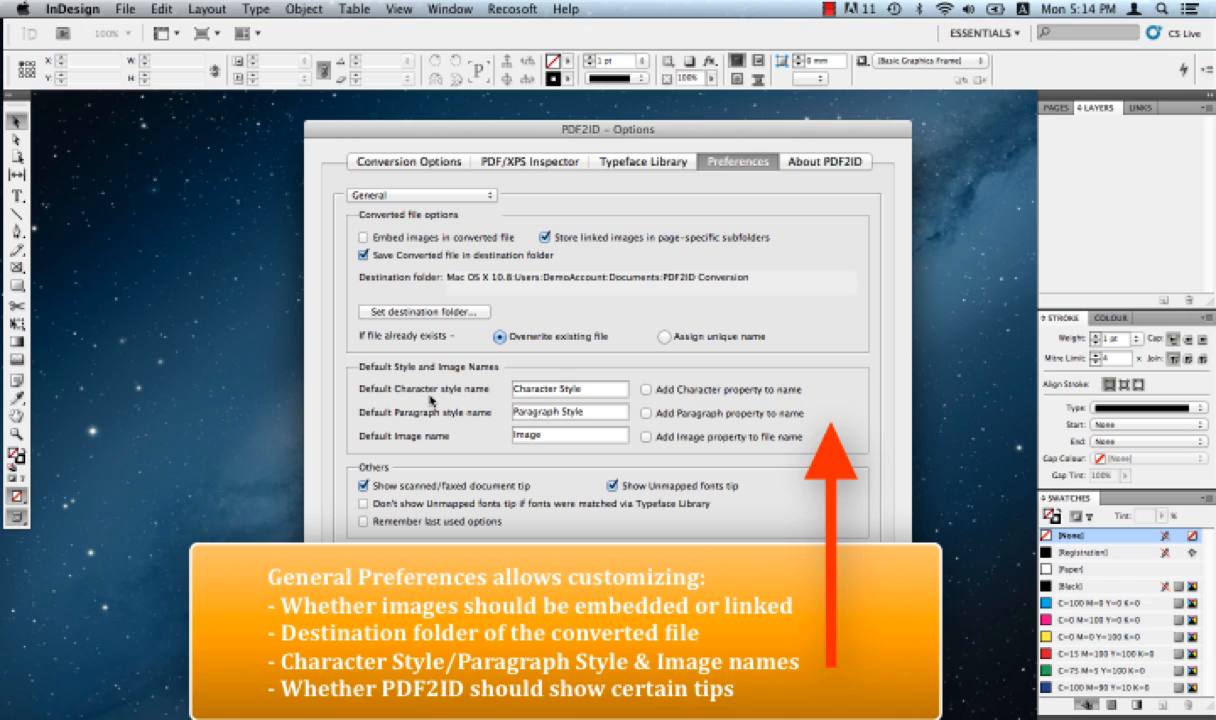
mouse_move(479, 429)
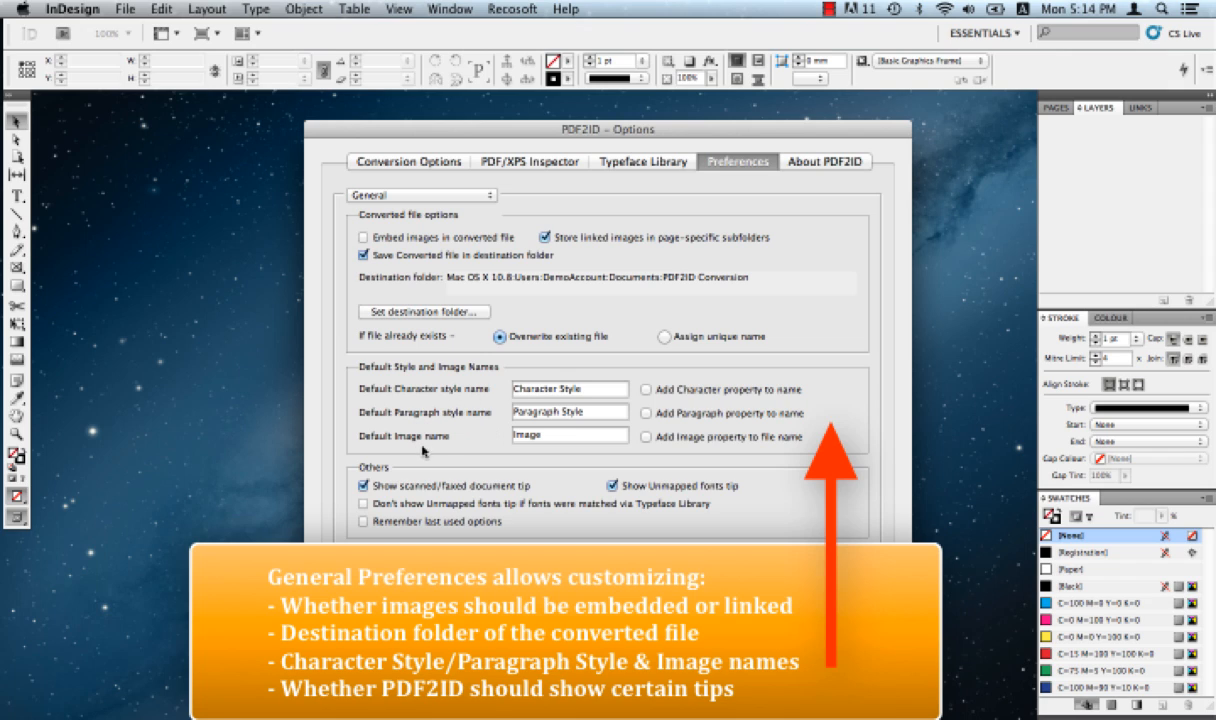
mouse_move(587, 466)
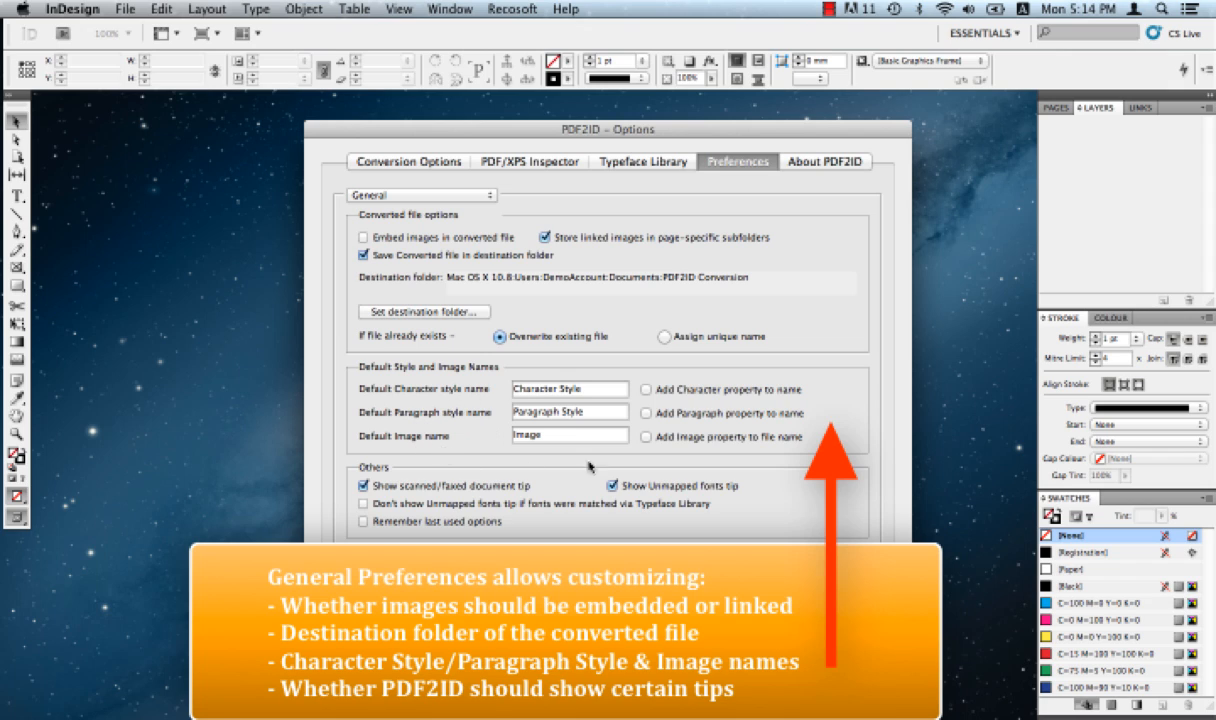
mouse_move(762, 402)
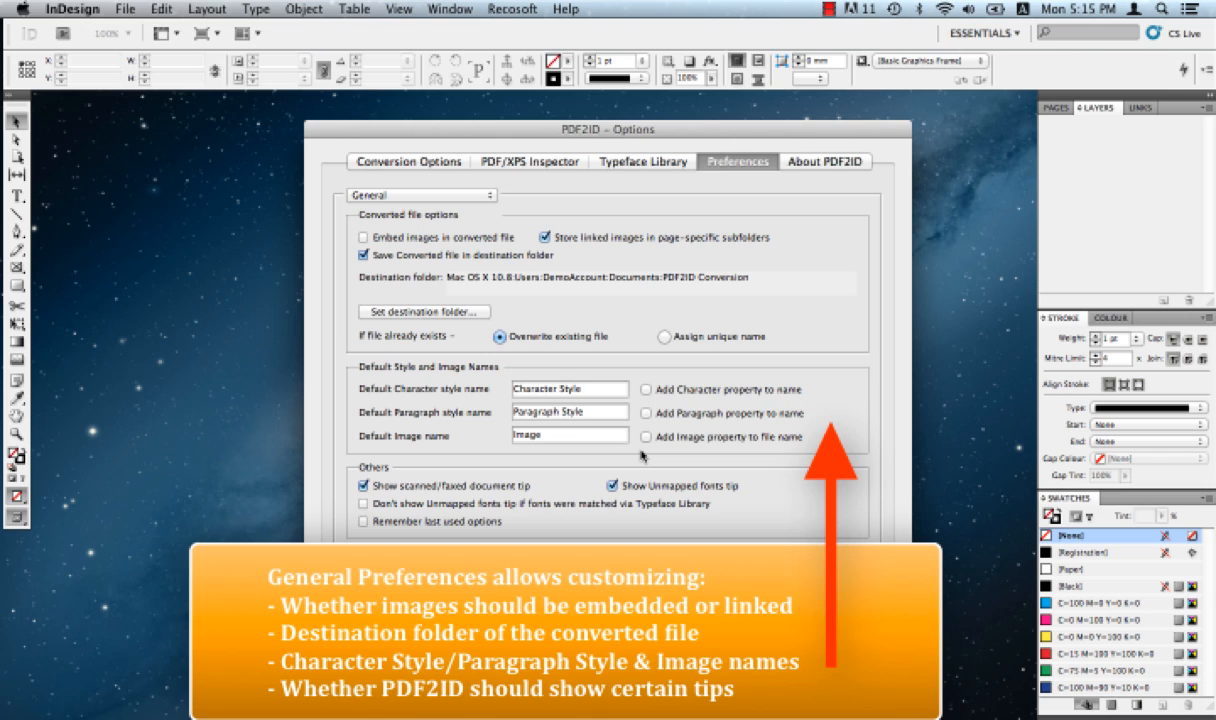
mouse_move(623, 458)
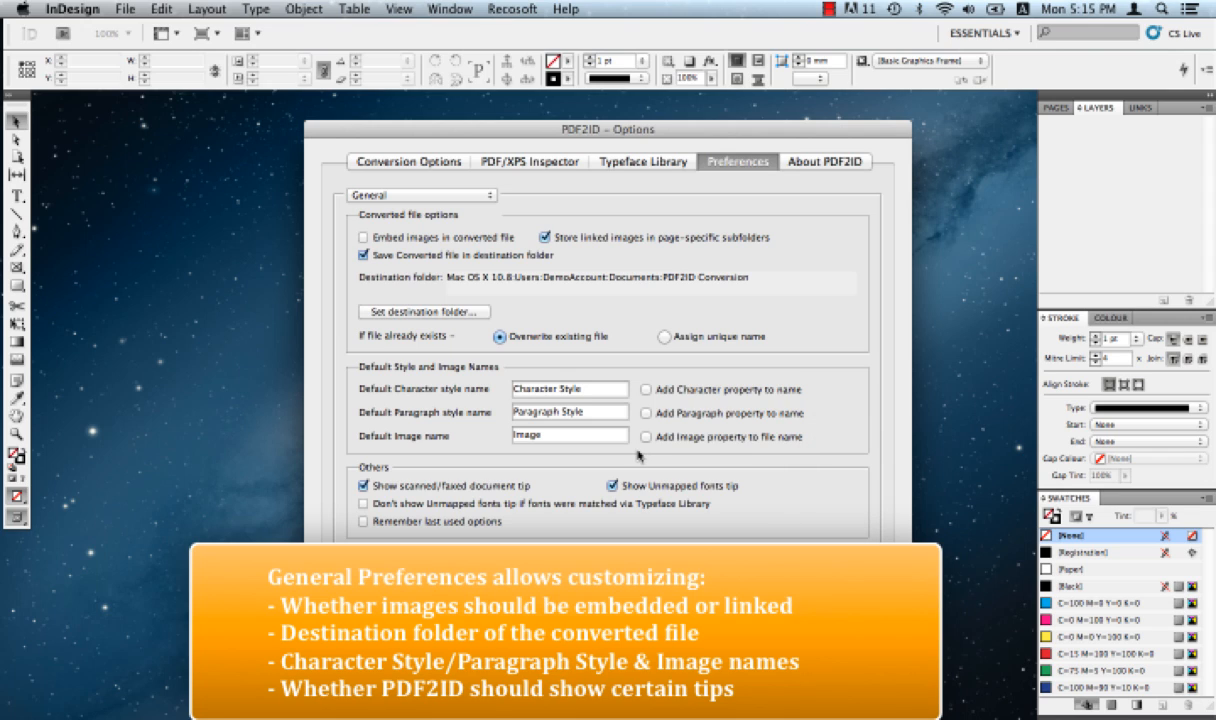
mouse_move(521, 470)
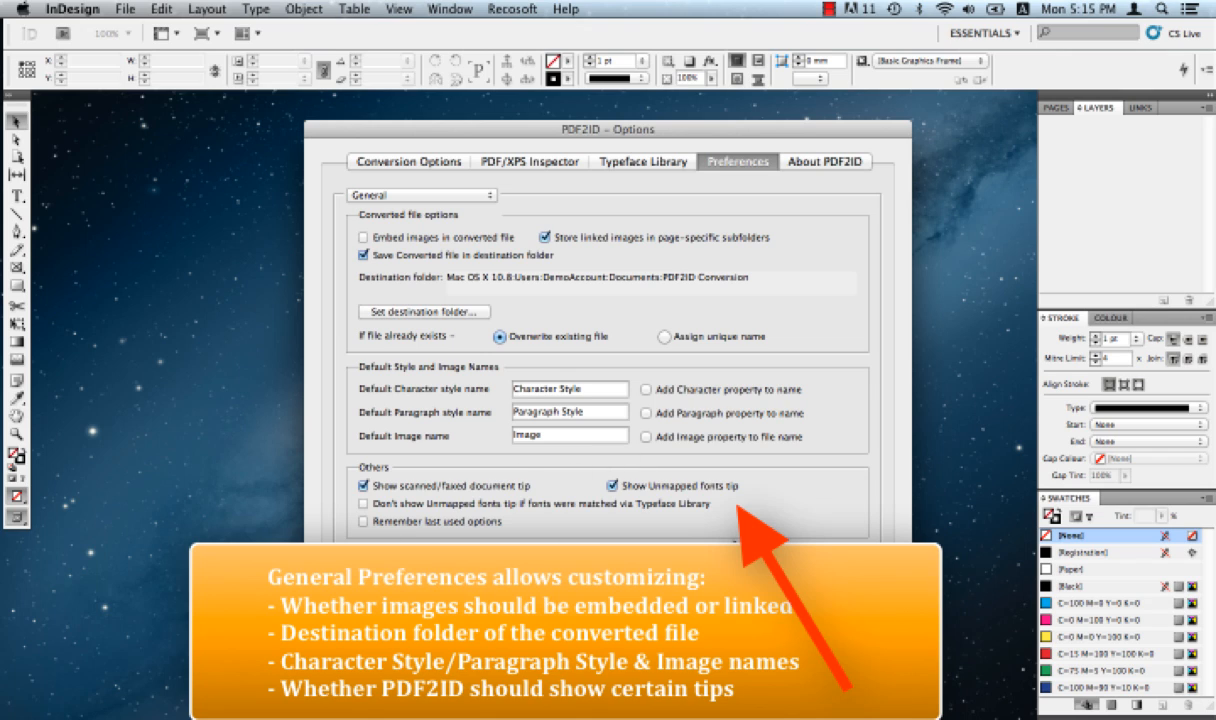
mouse_move(473, 491)
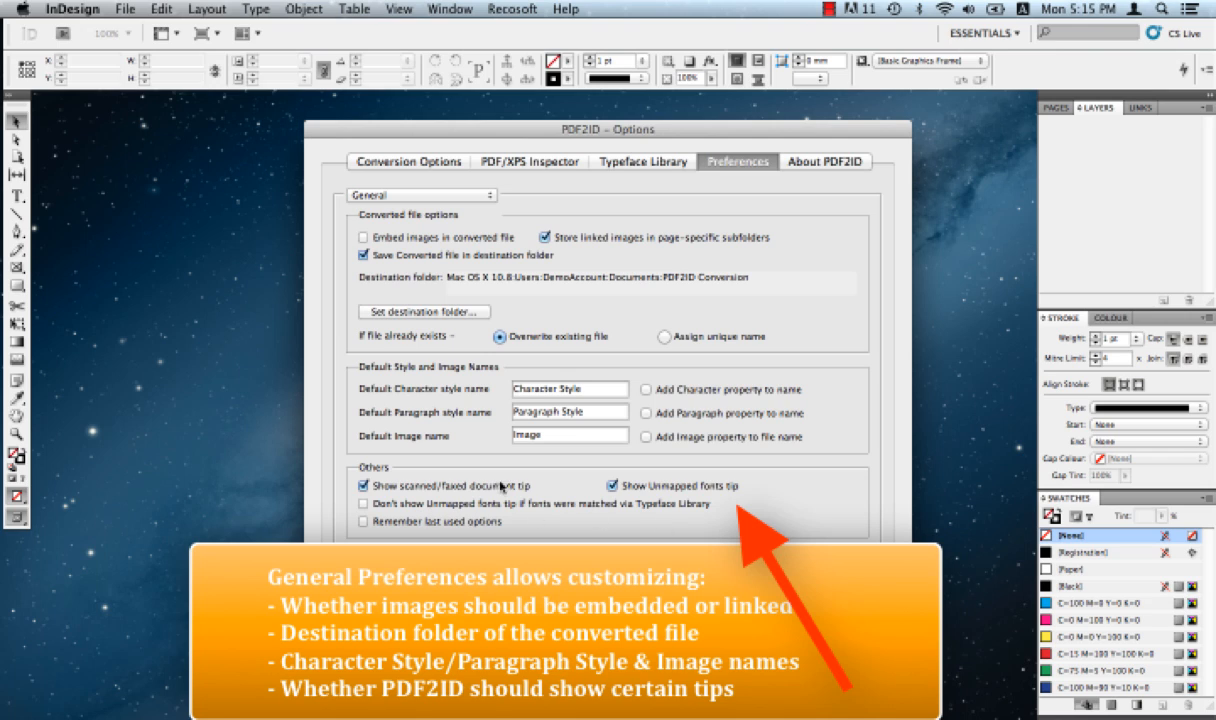
mouse_move(495, 526)
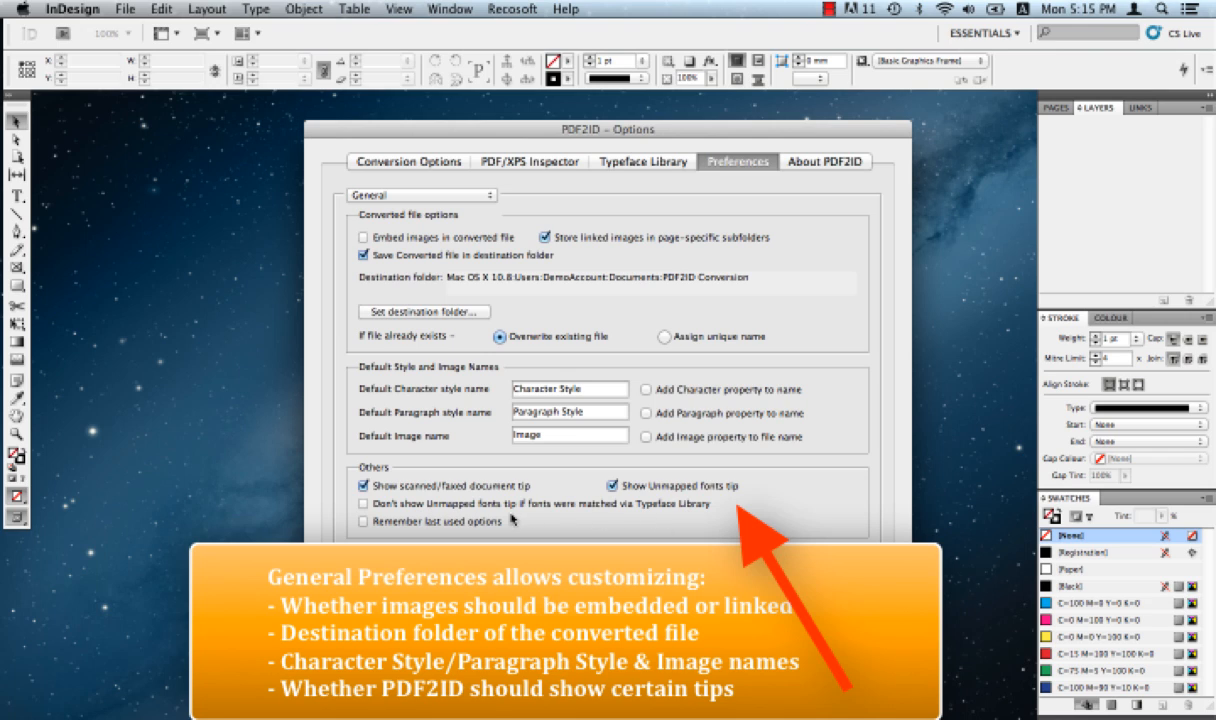
mouse_move(461, 534)
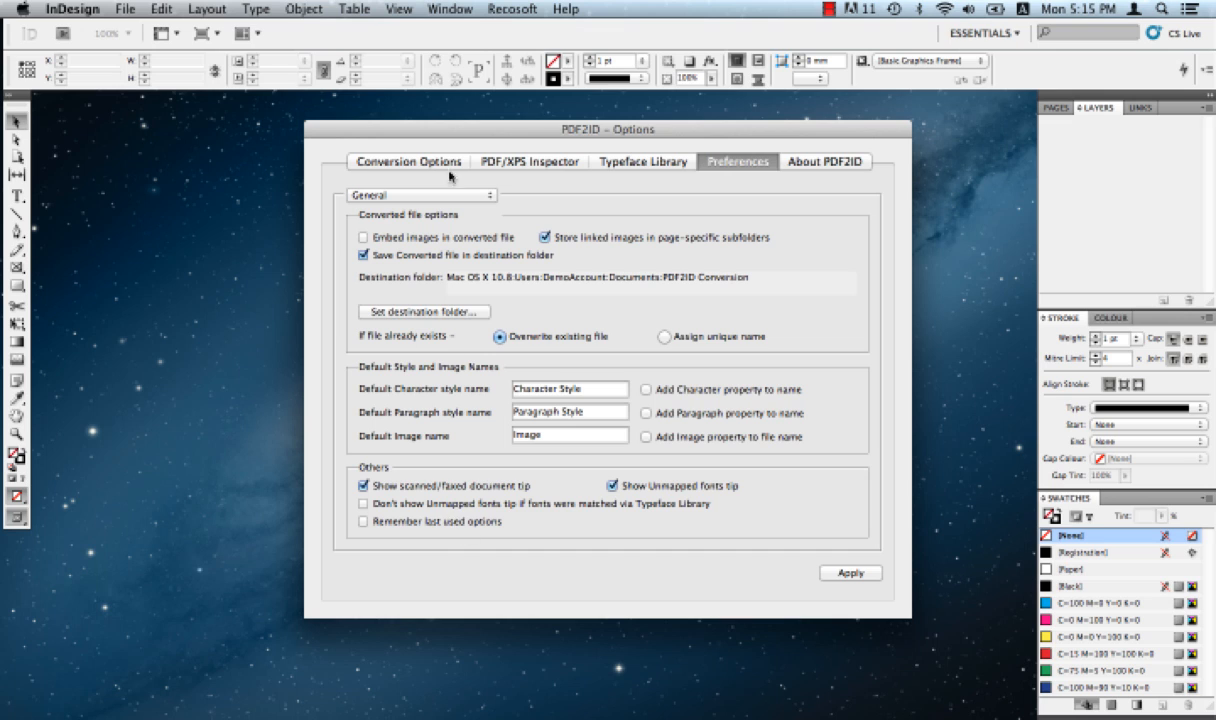
left_click(420, 195)
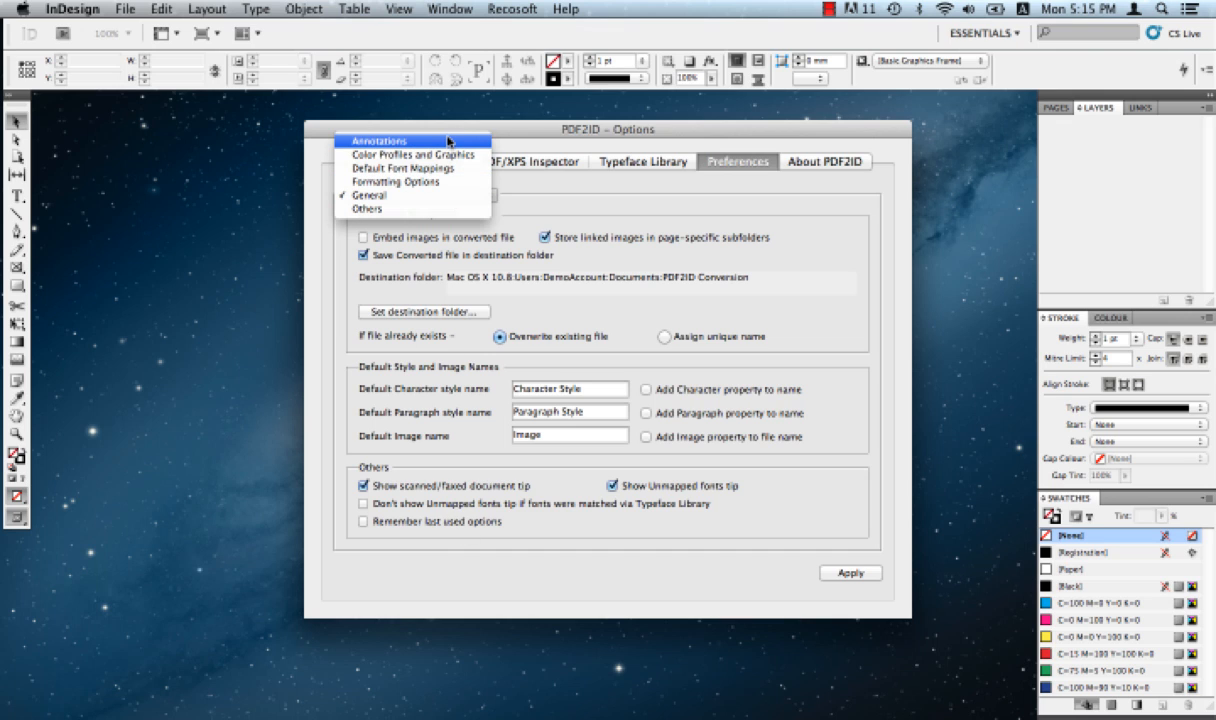
left_click(380, 140)
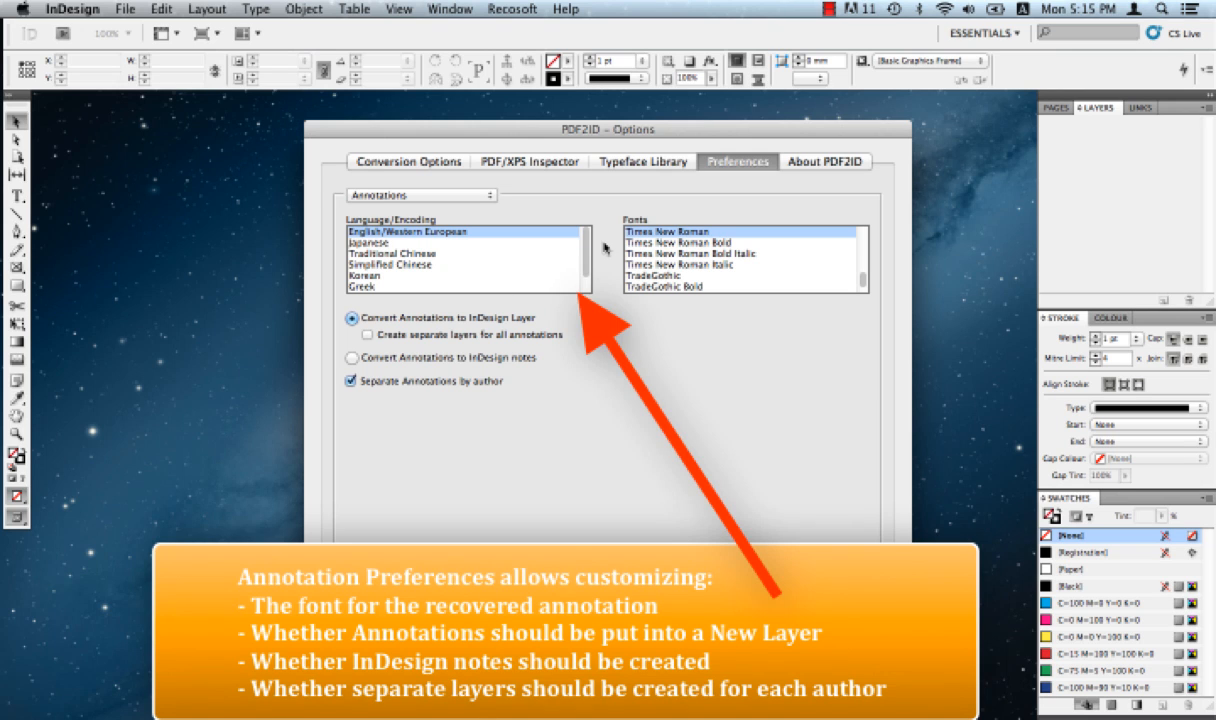
mouse_move(489, 248)
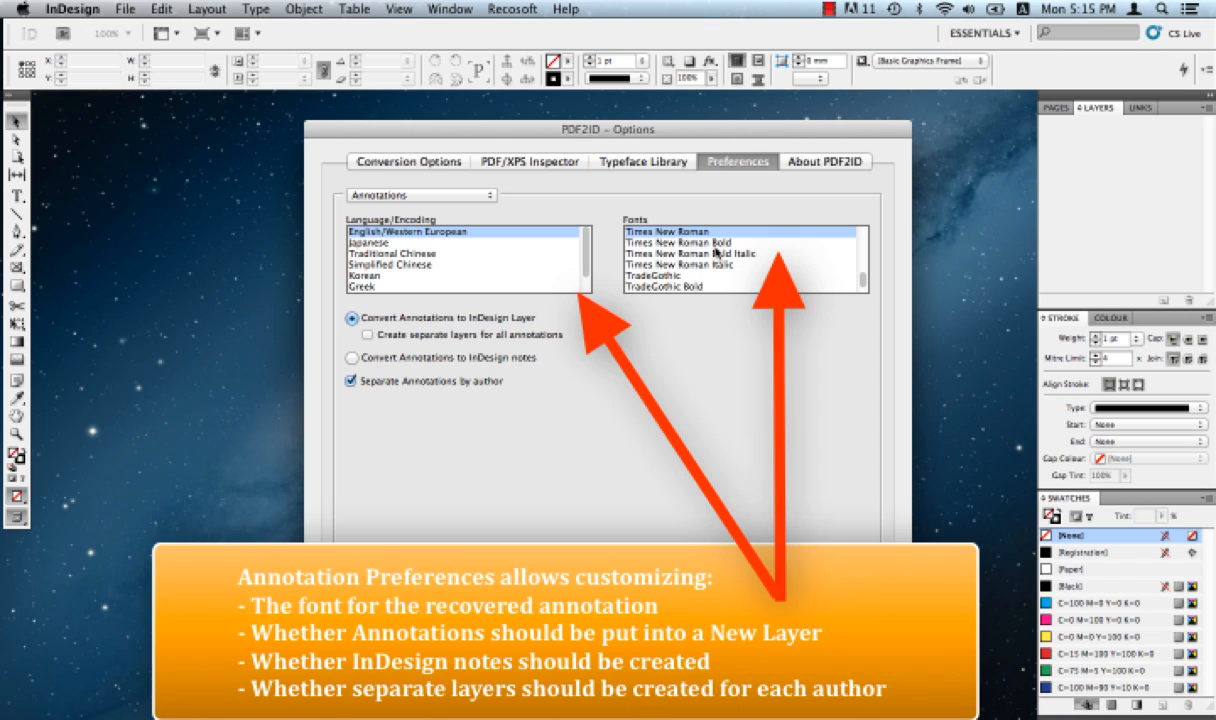
mouse_move(740, 274)
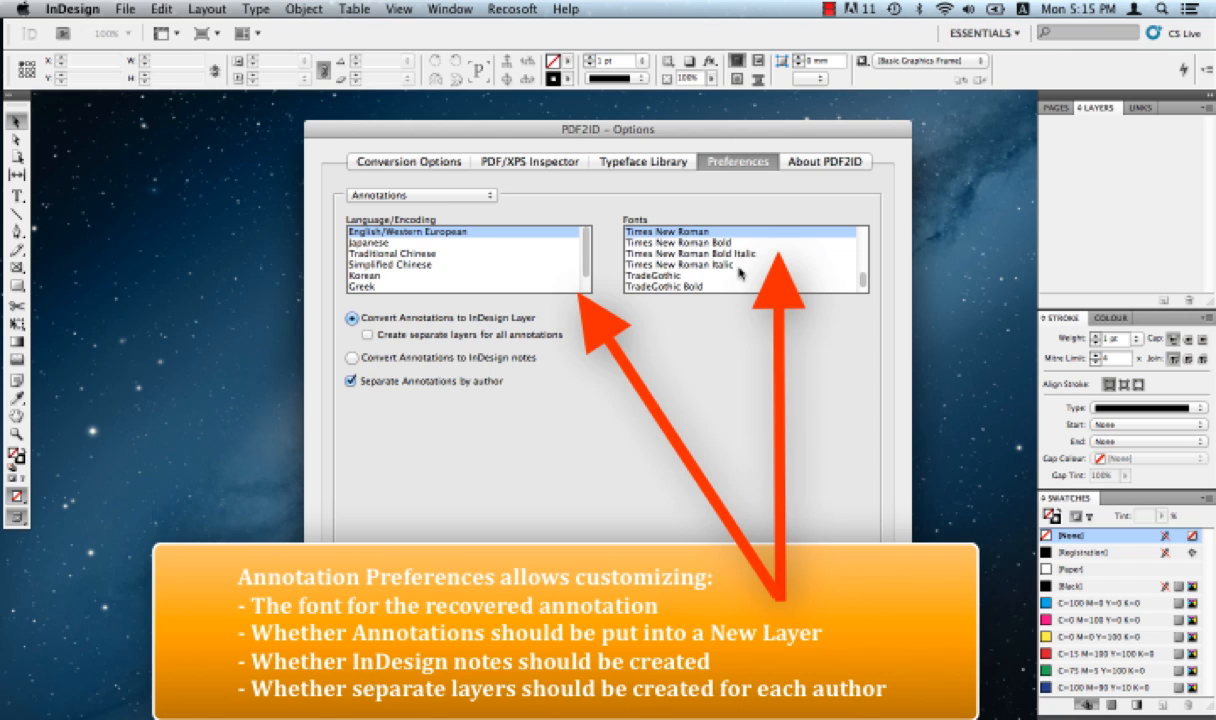
mouse_move(462, 247)
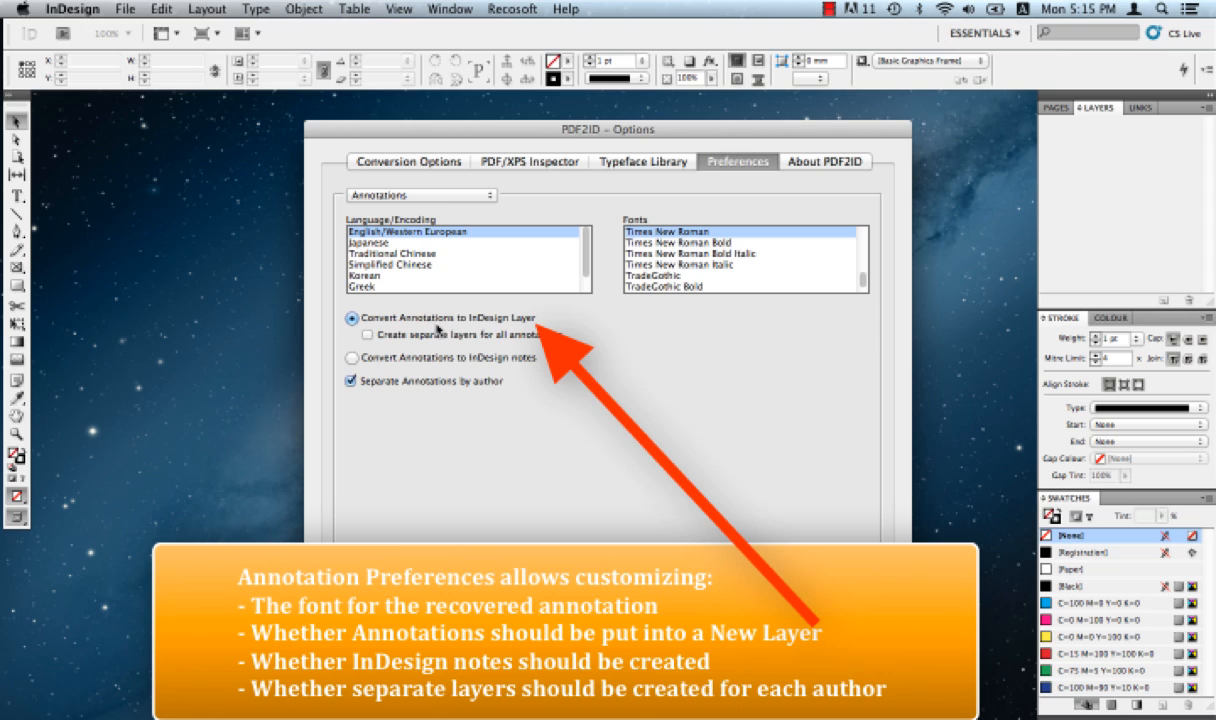
mouse_move(552, 330)
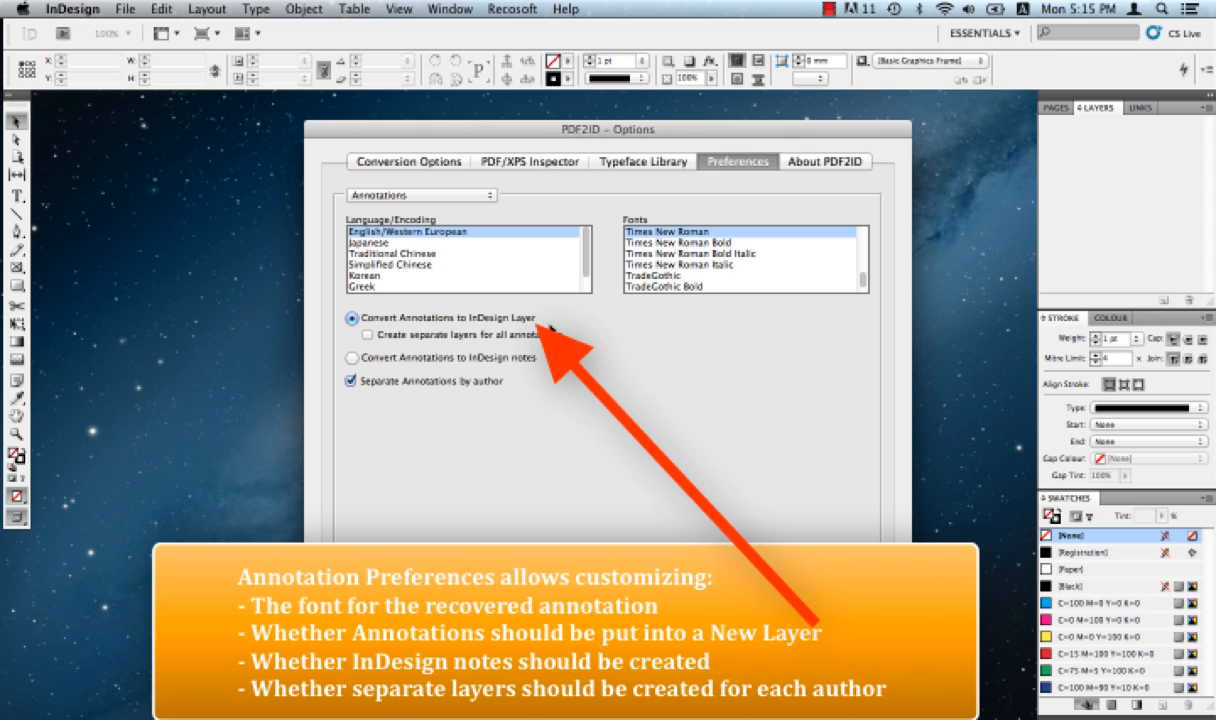
mouse_move(560, 327)
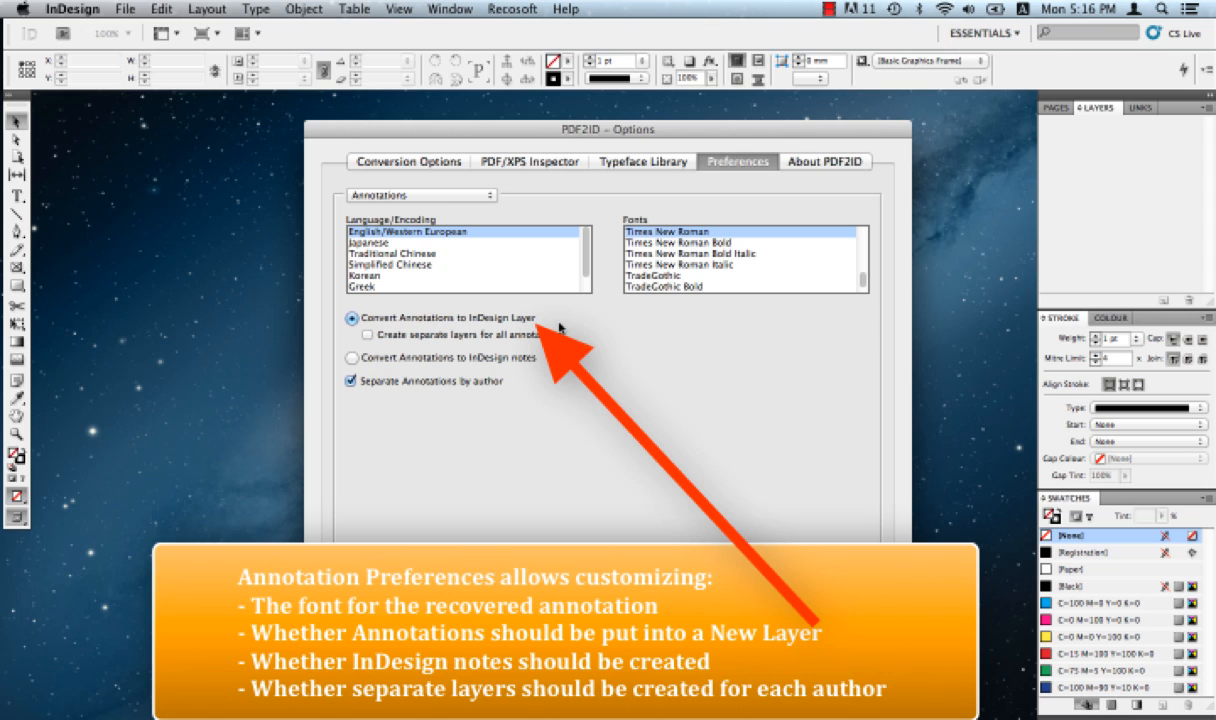
mouse_move(387, 357)
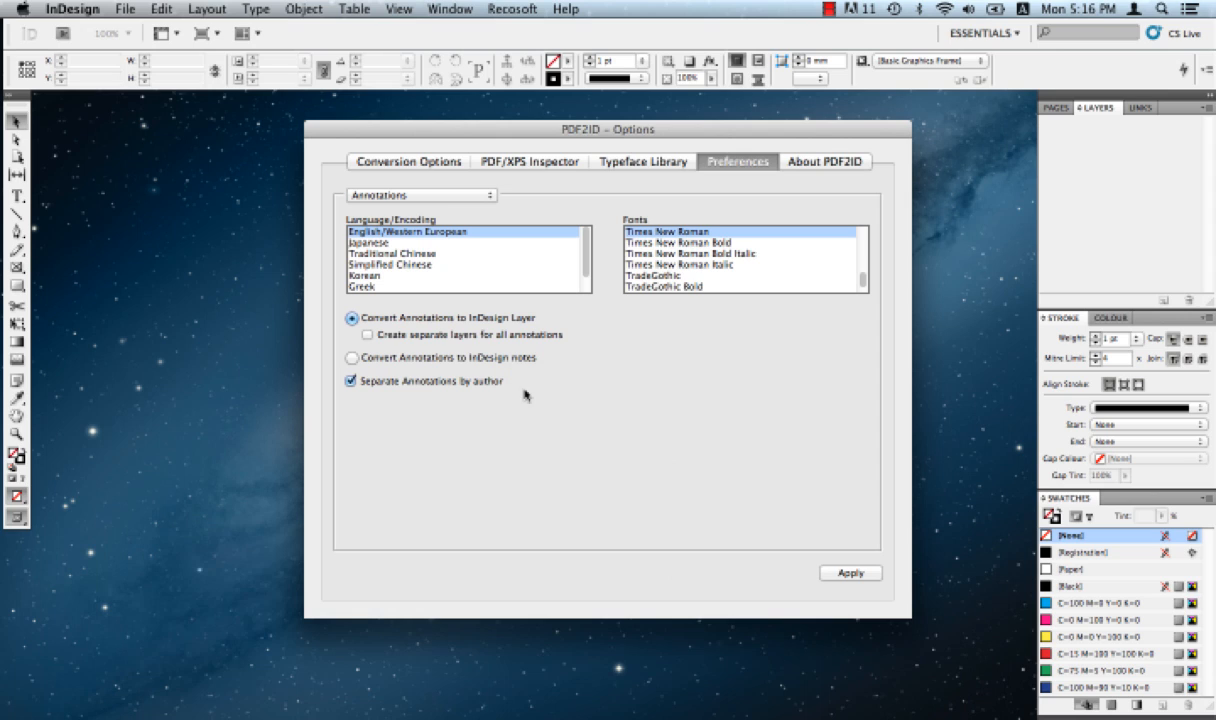
mouse_move(455, 143)
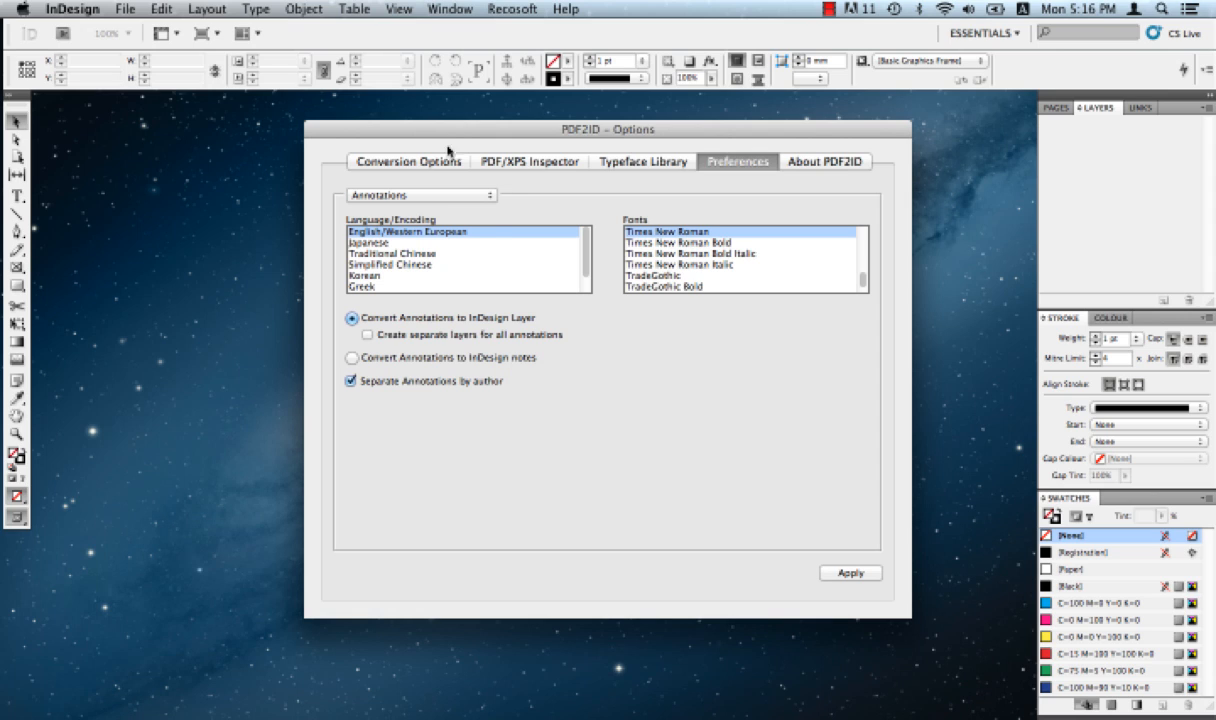
Show Color Profiles and Graphics preferences, keeping sRGB profile and 300 dpi upsampling resolution
left_click(415, 194)
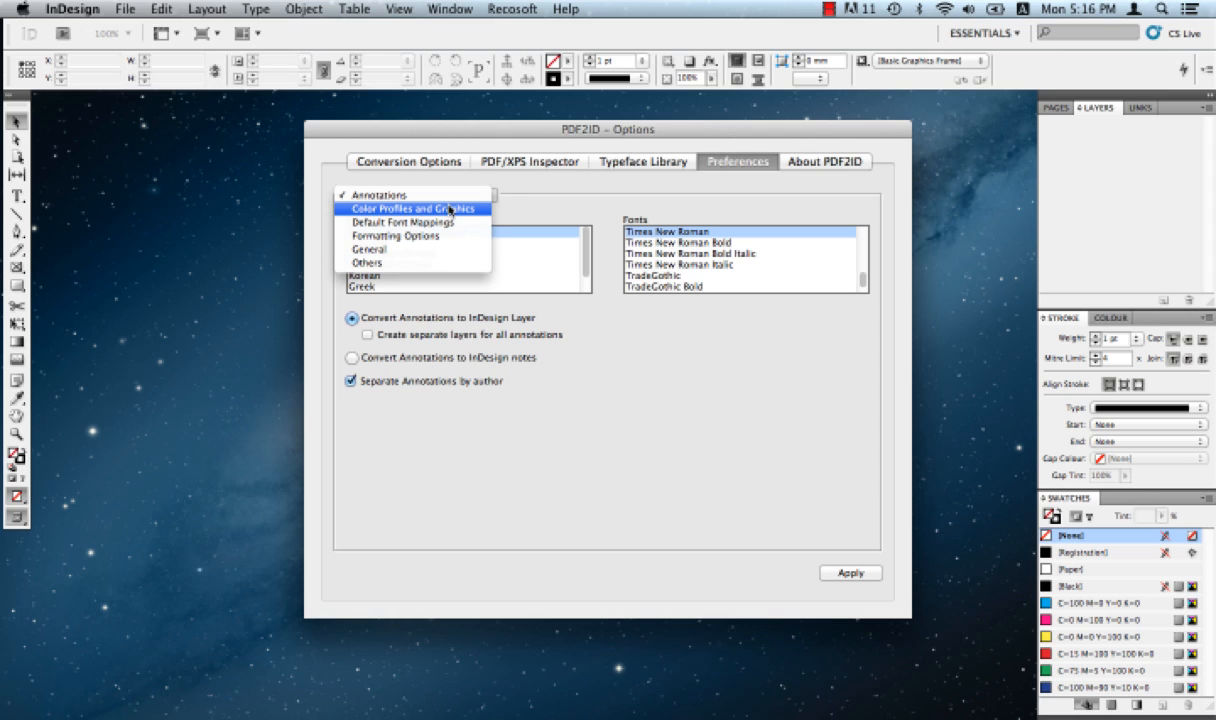
left_click(411, 208)
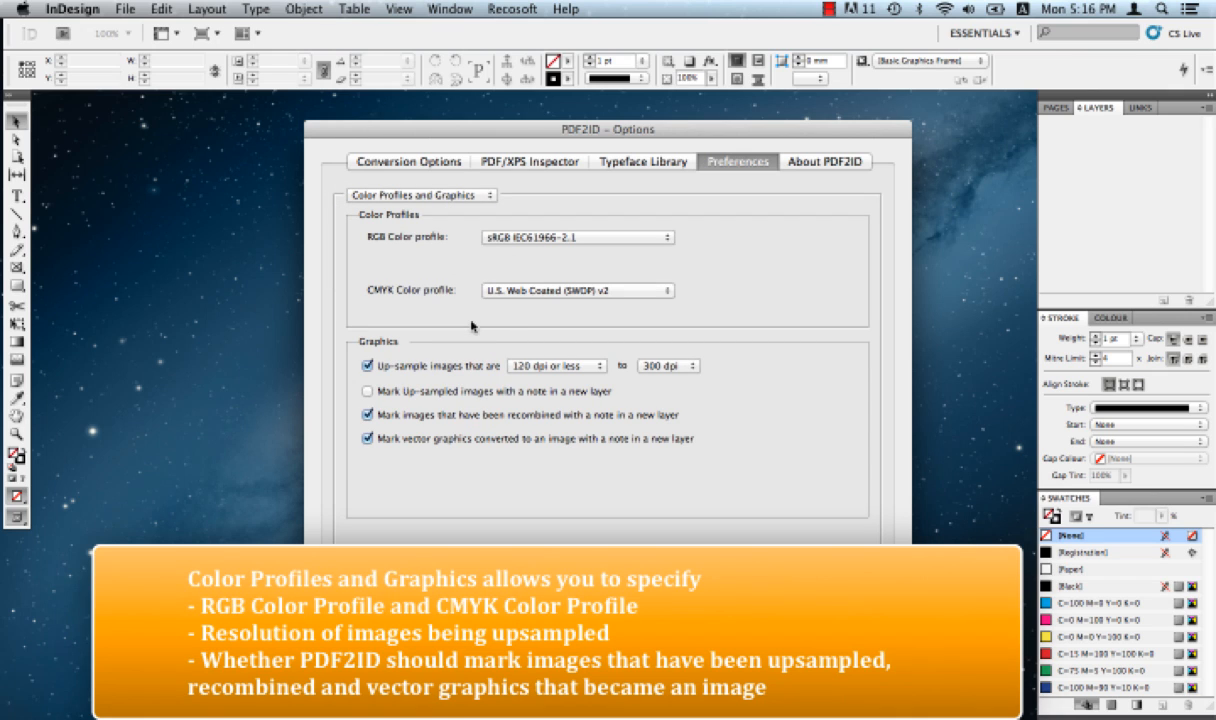
mouse_move(646, 235)
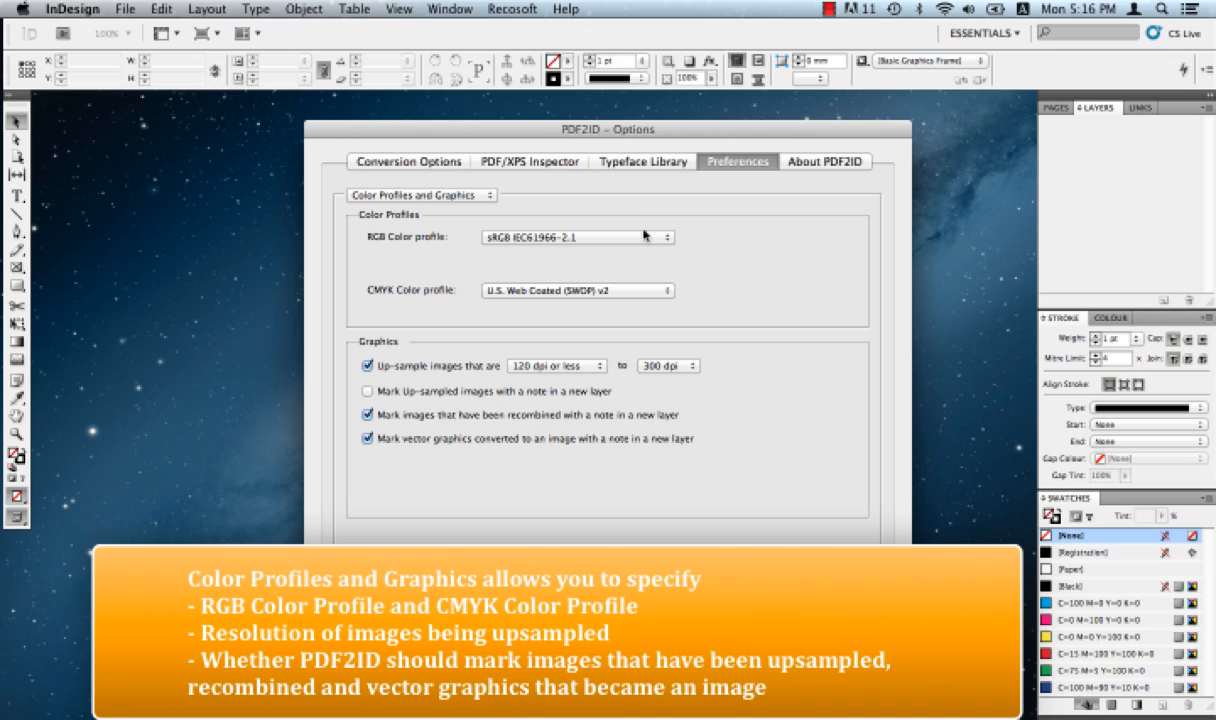
mouse_move(629, 238)
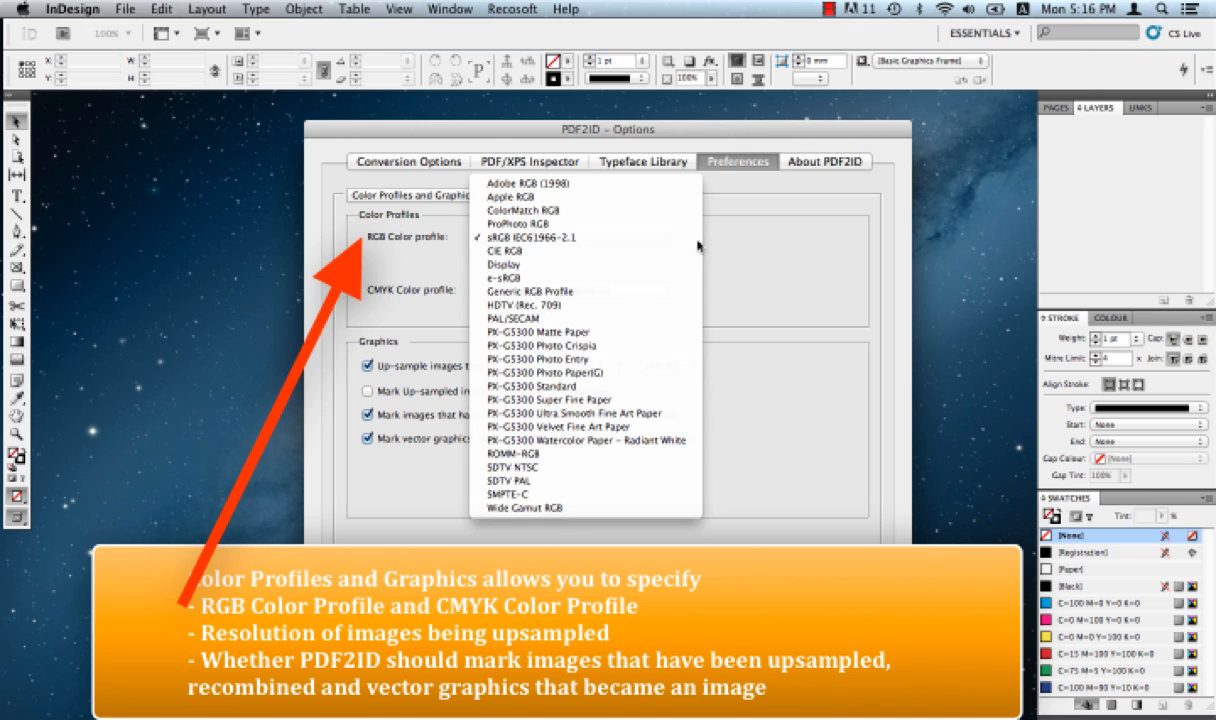
left_click(532, 237)
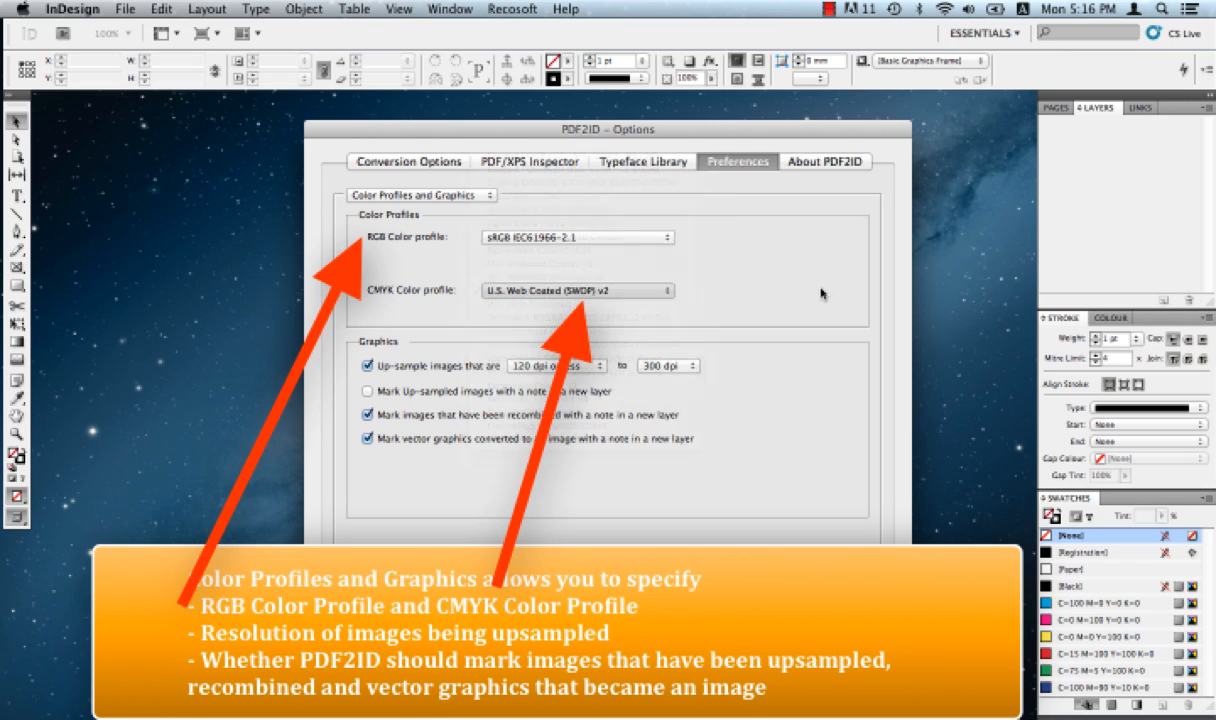
mouse_move(724, 330)
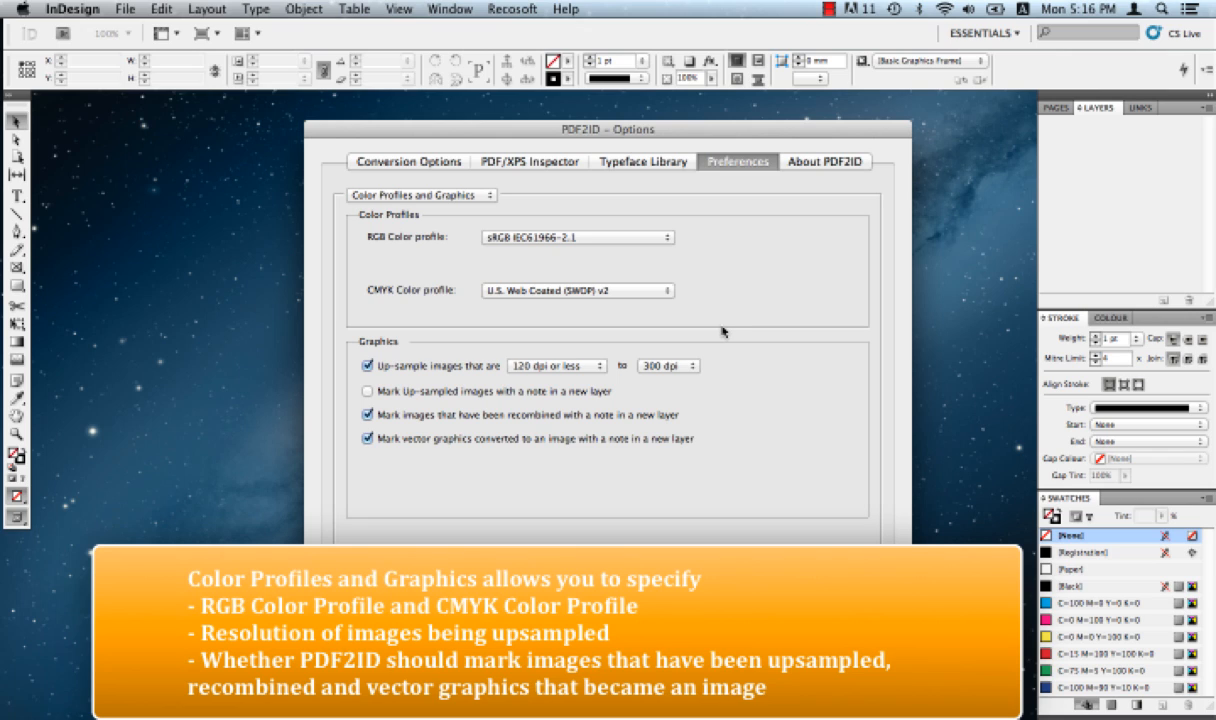
mouse_move(719, 330)
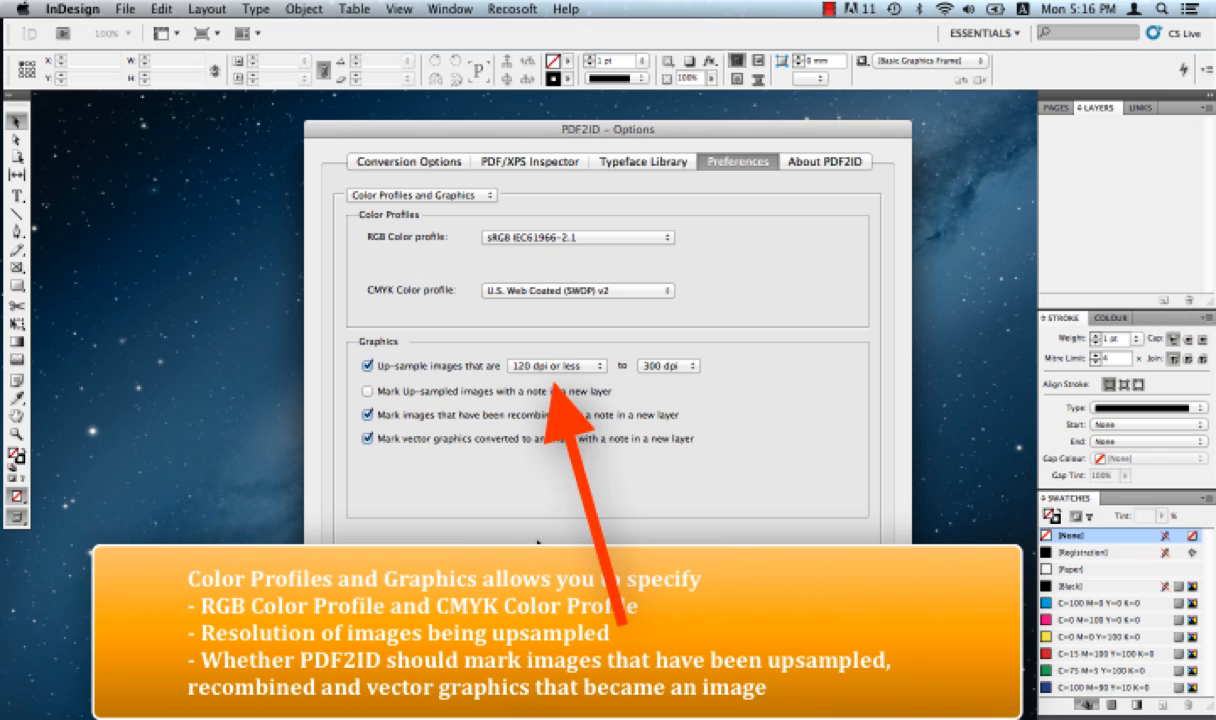
mouse_move(493, 444)
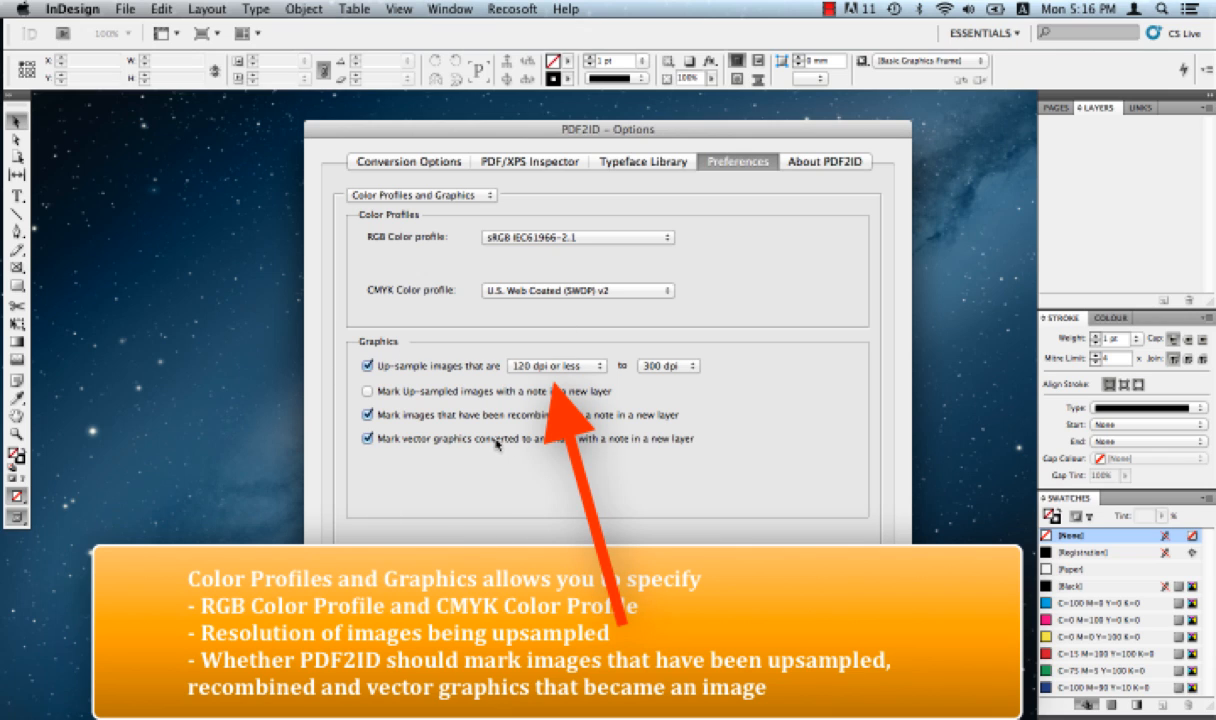
left_click(556, 366)
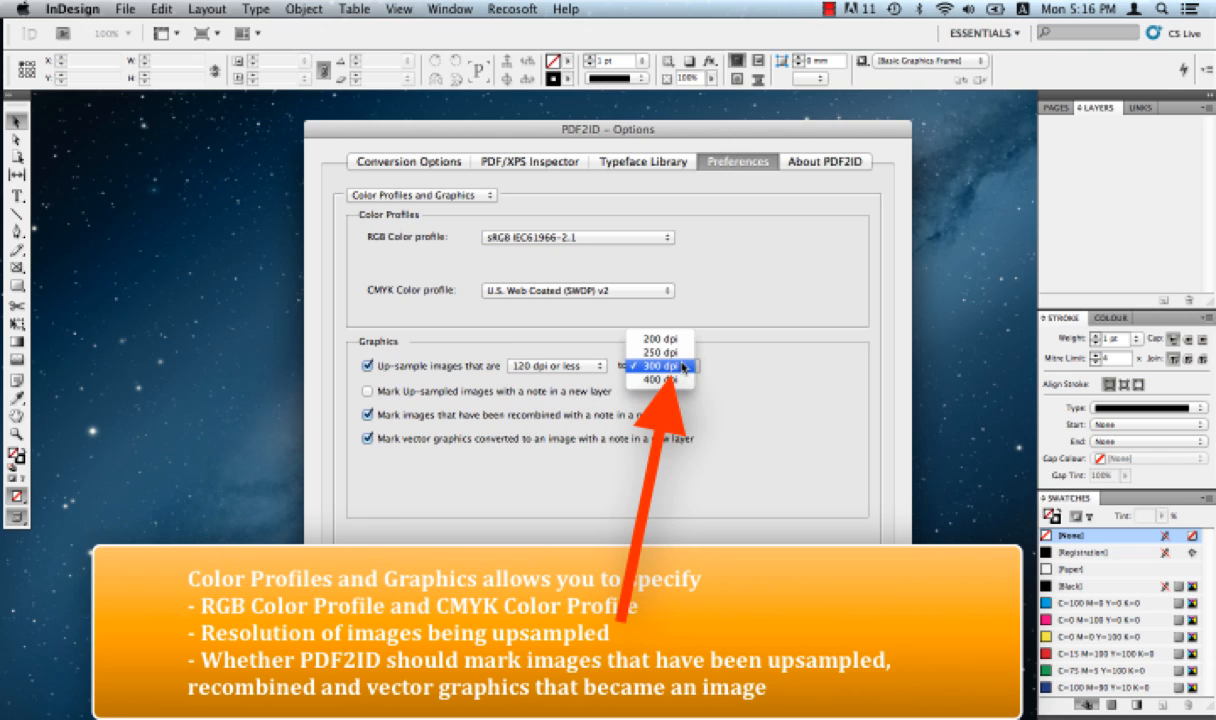
left_click(659, 365)
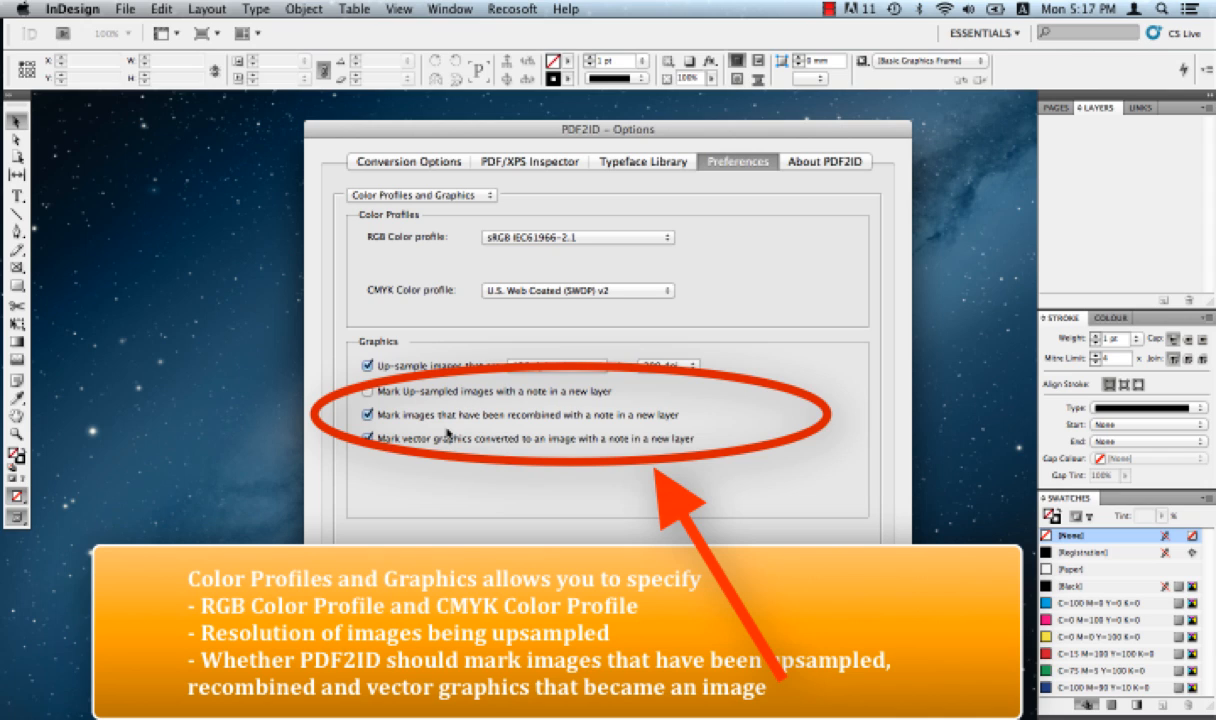
mouse_move(427, 460)
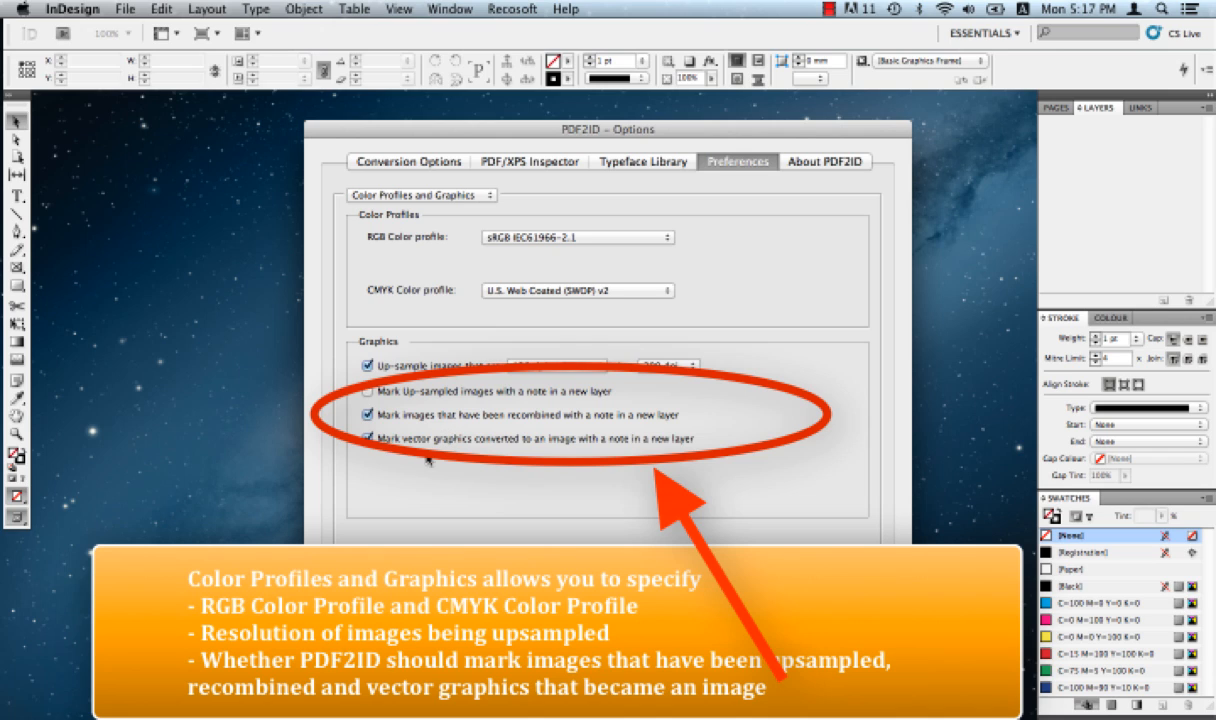
mouse_move(421, 490)
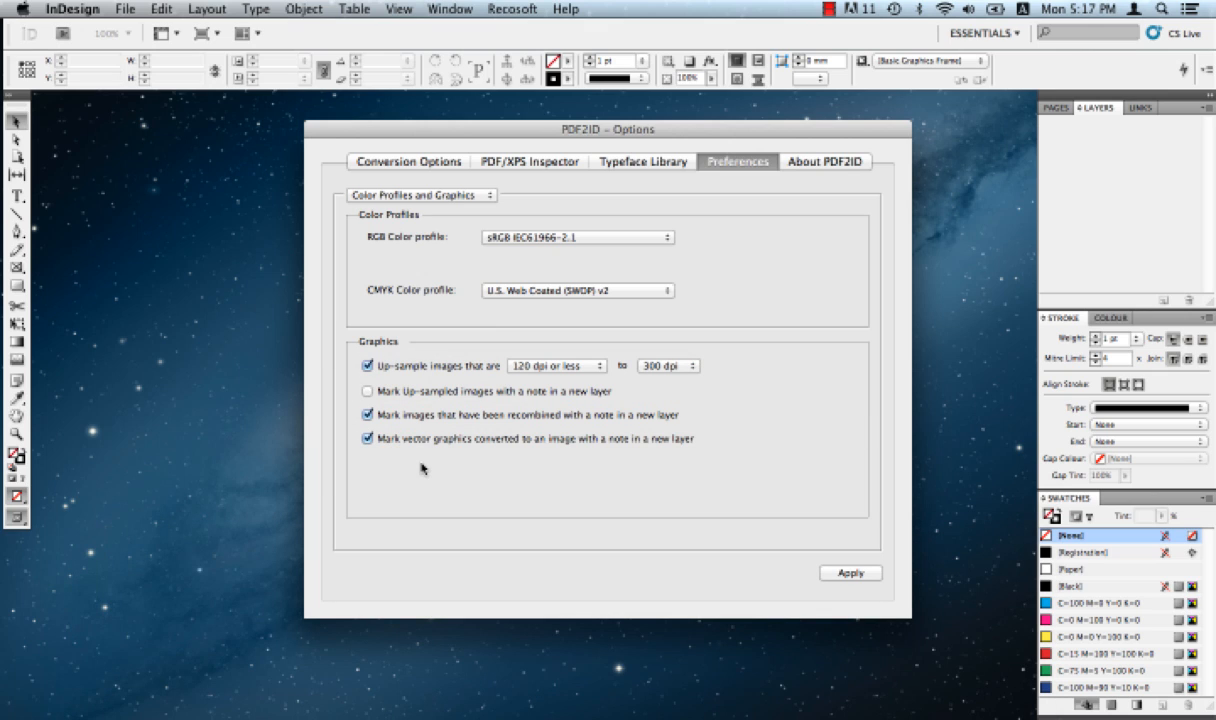
mouse_move(452, 195)
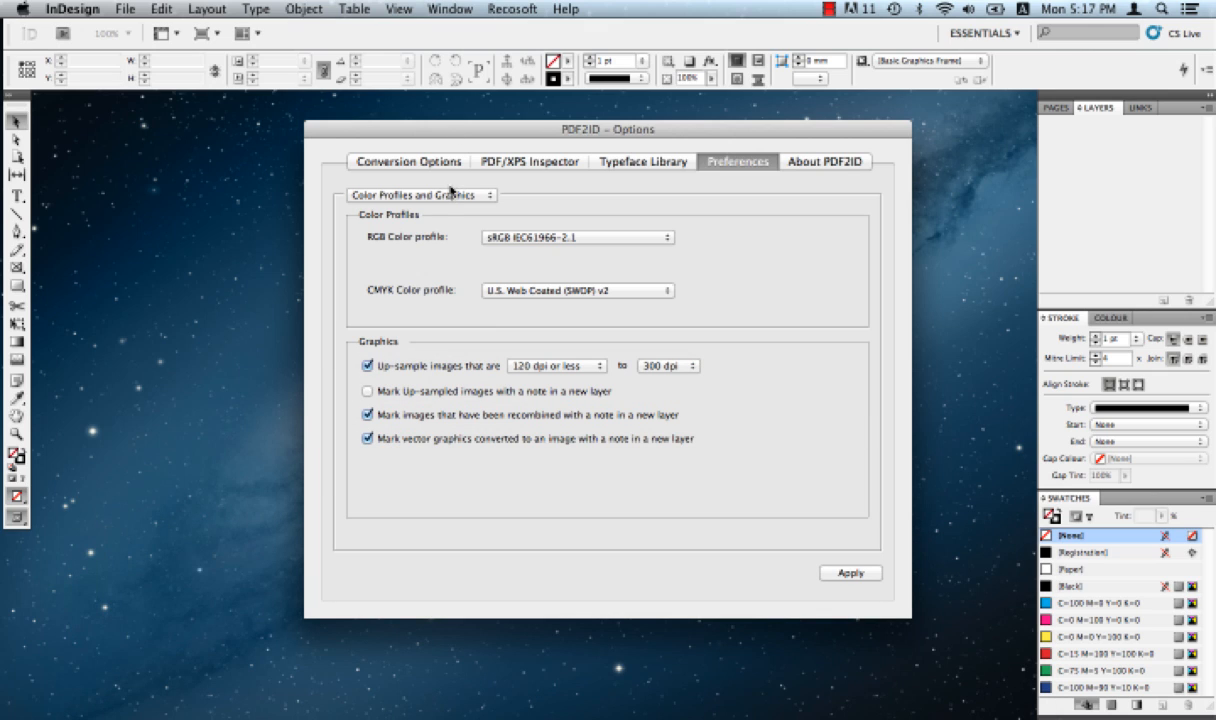
View the Default Font Mappings preferences, then reopen the preference section list
left_click(417, 194)
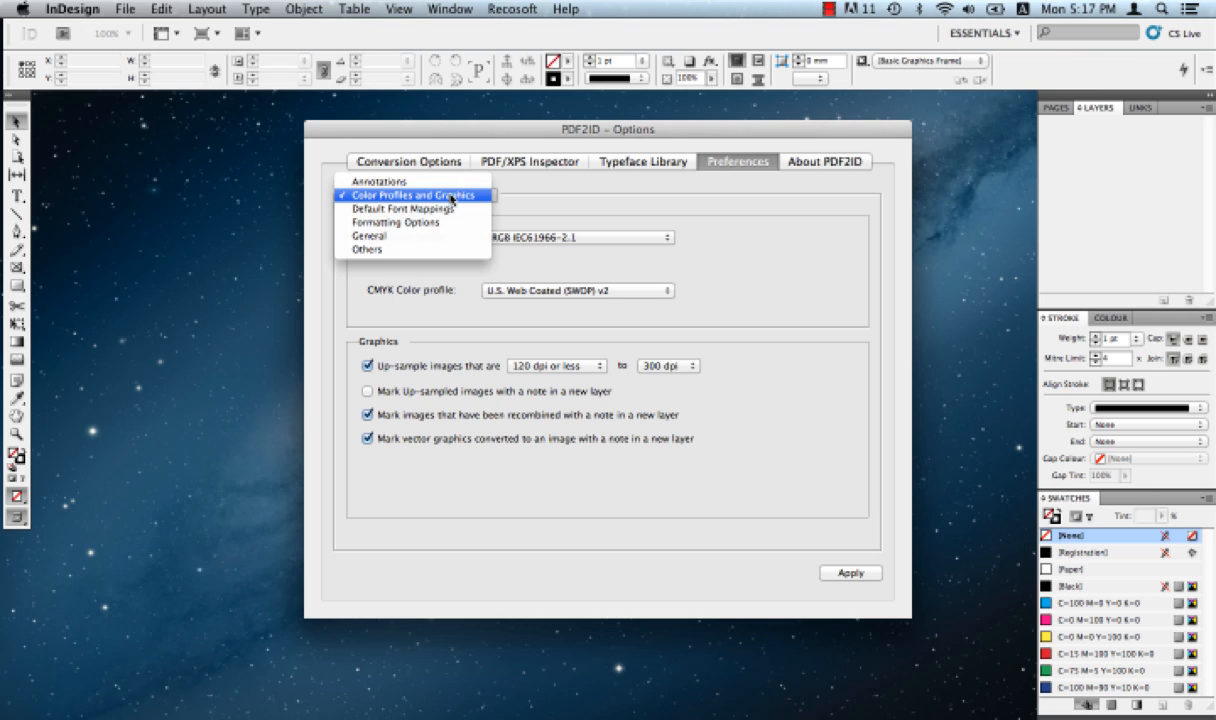
left_click(396, 208)
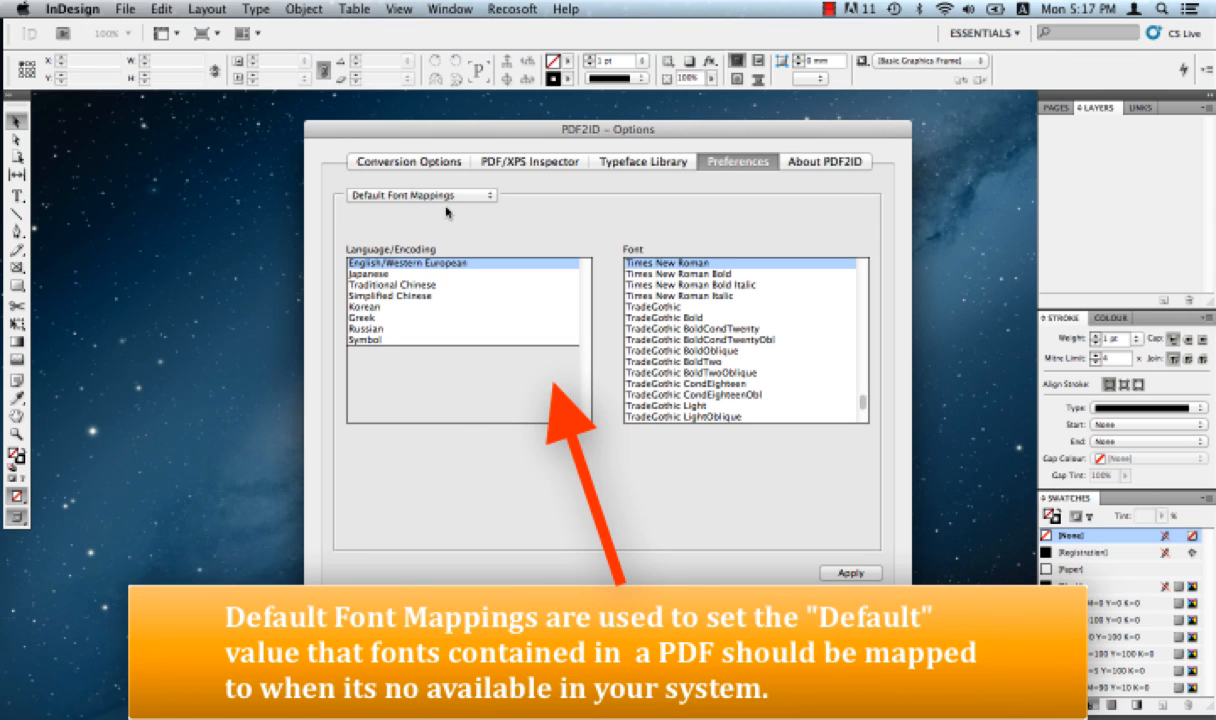
mouse_move(472, 265)
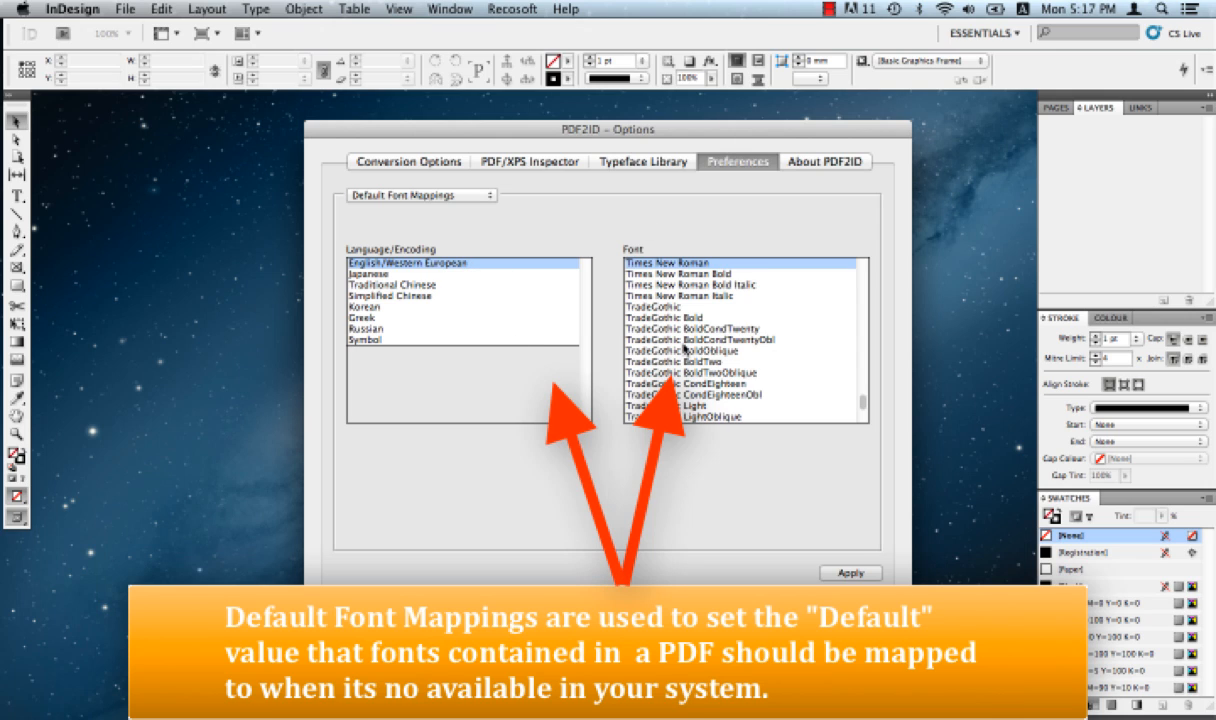
mouse_move(415, 339)
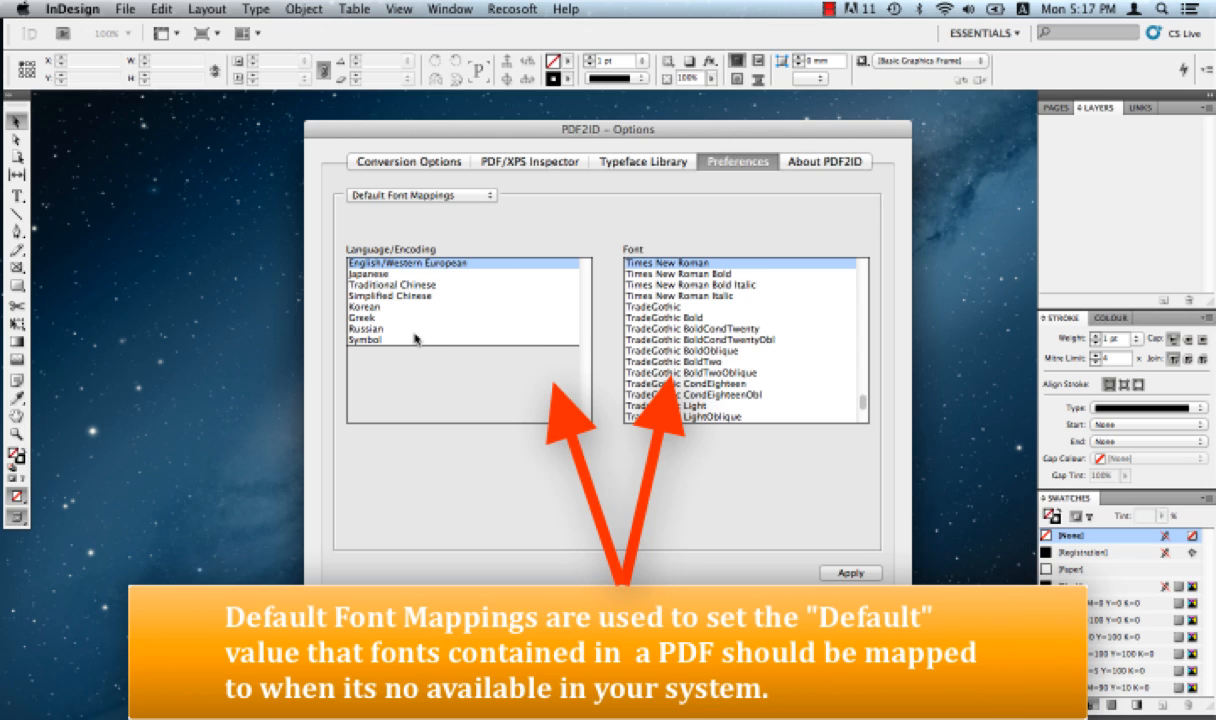
mouse_move(390, 301)
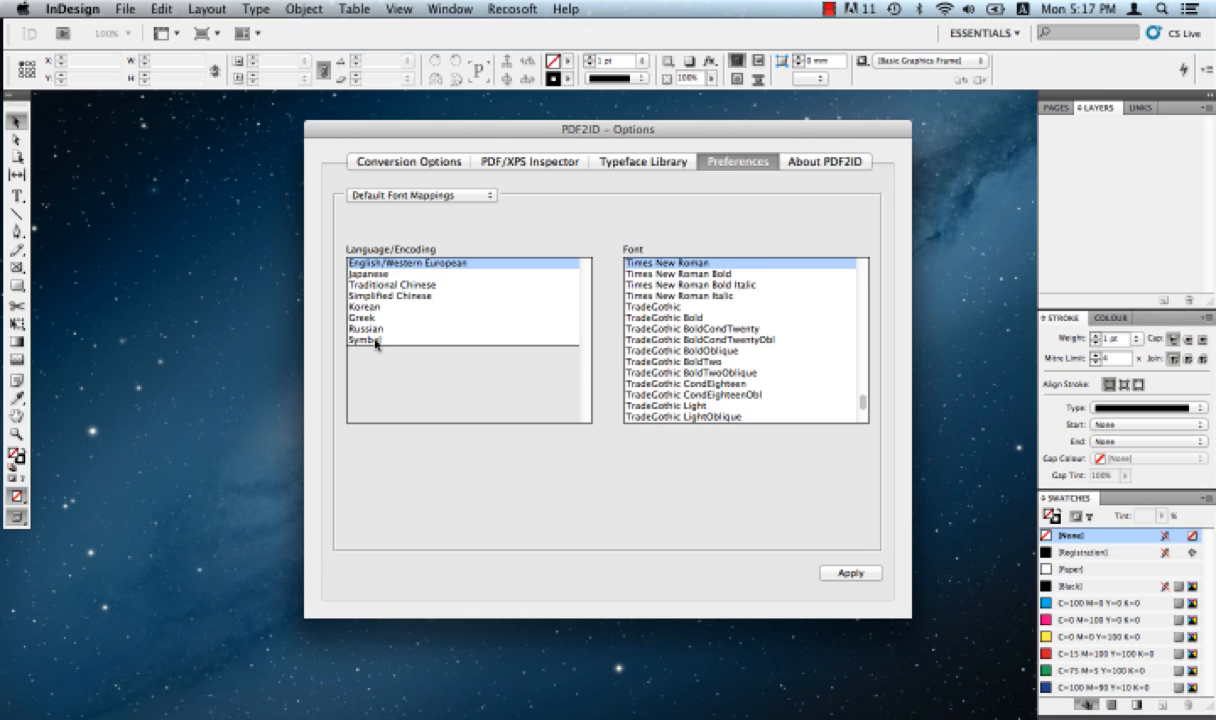
mouse_move(388, 295)
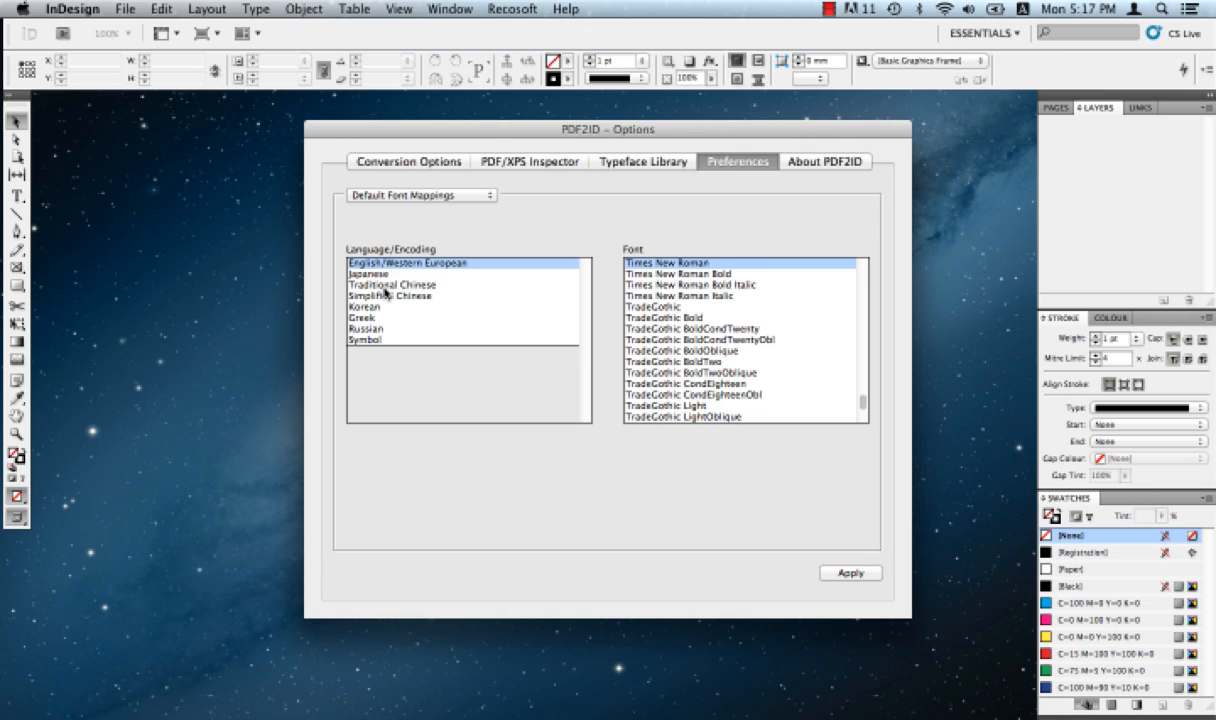
left_click(416, 195)
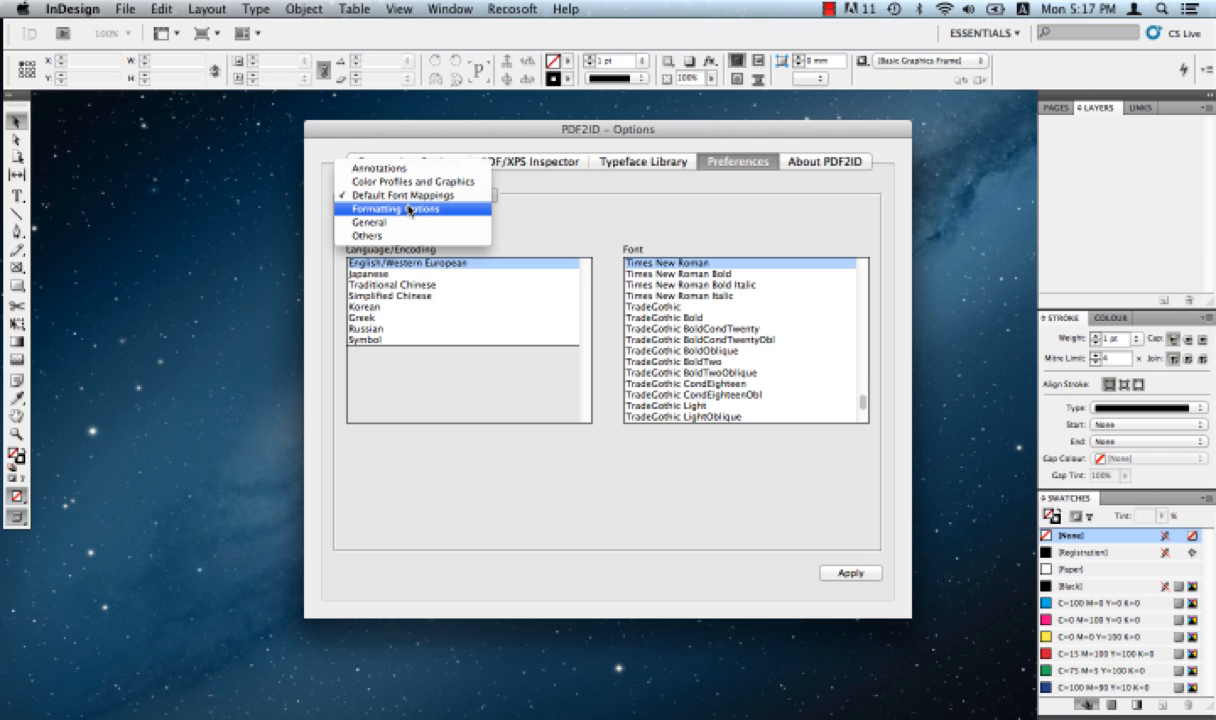
Show Formatting Options, keeping calculated paragraph justification and 2-decimal style accuracy
left_click(393, 208)
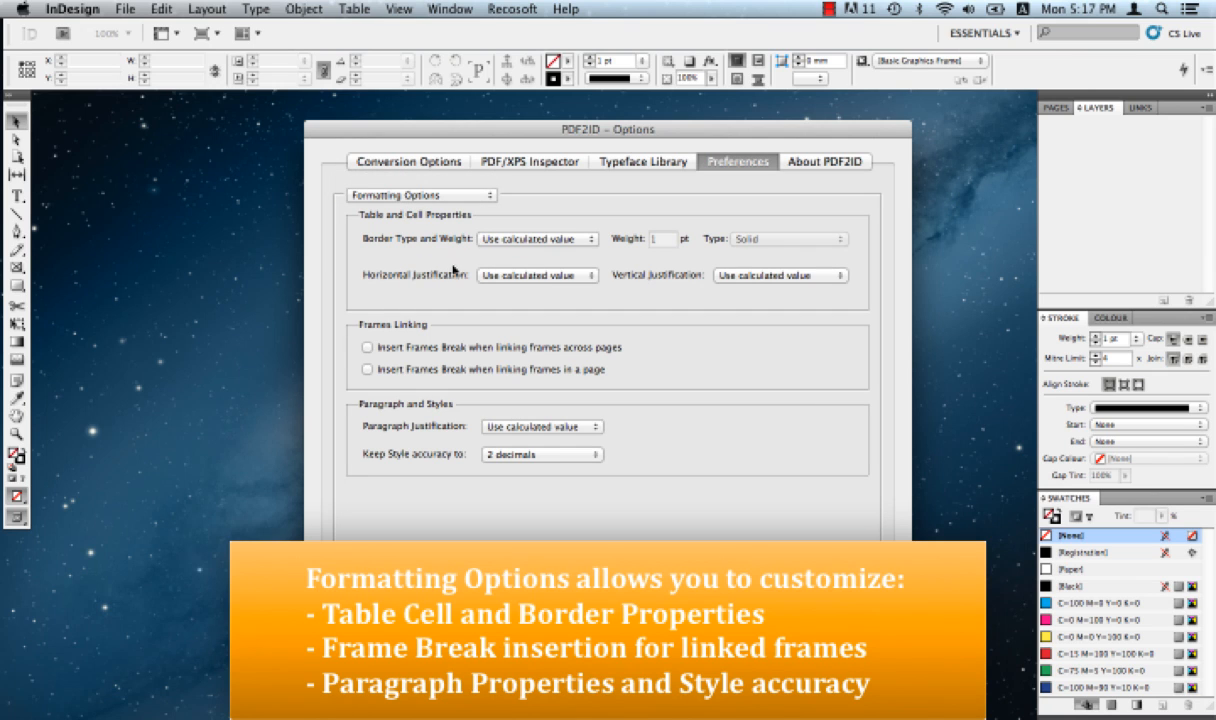
mouse_move(456, 261)
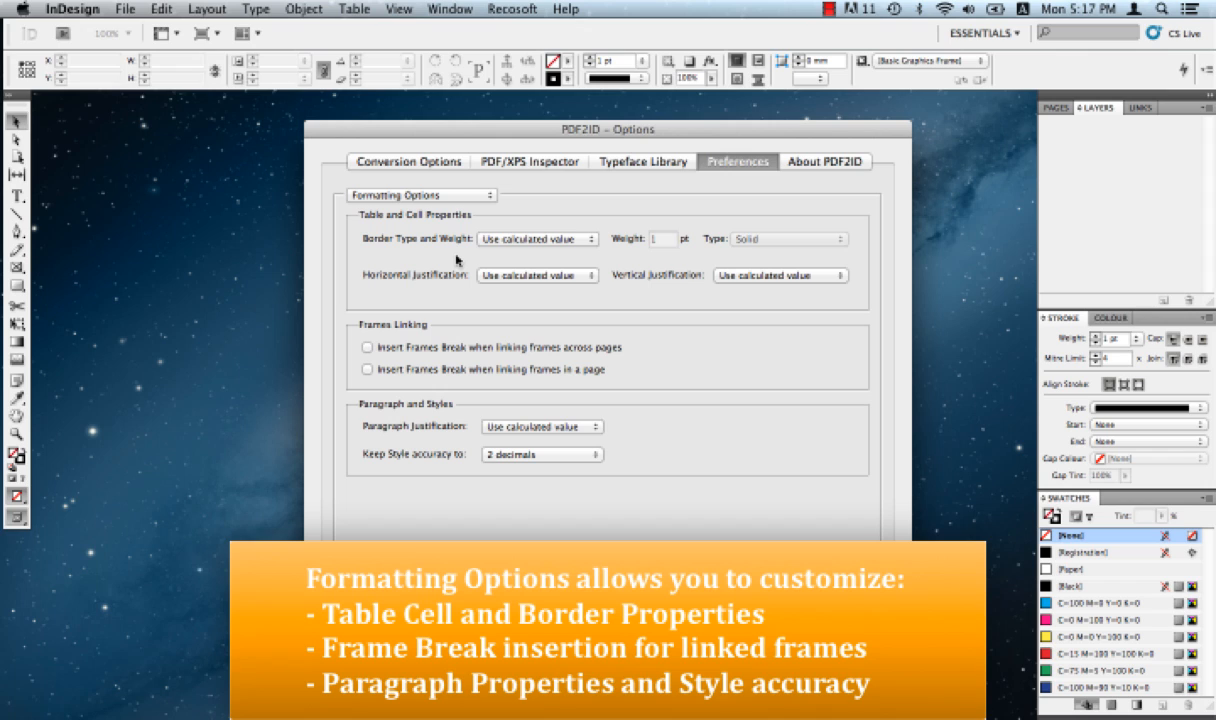
mouse_move(475, 258)
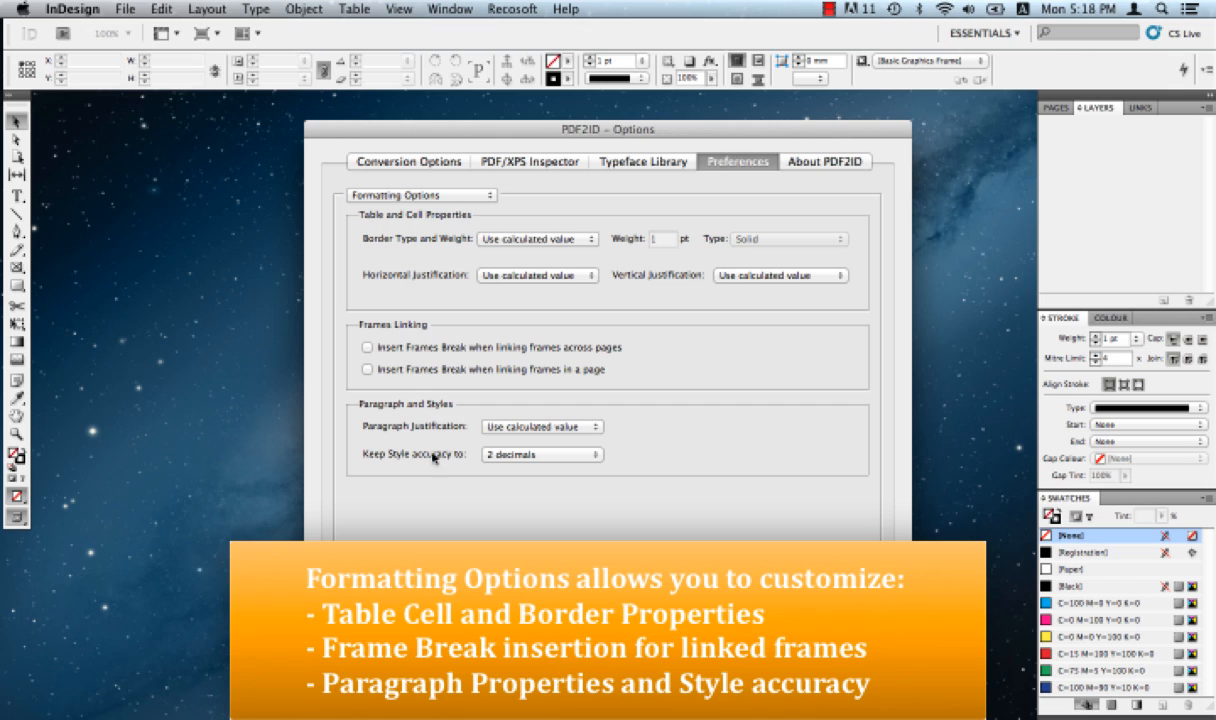
mouse_move(482, 366)
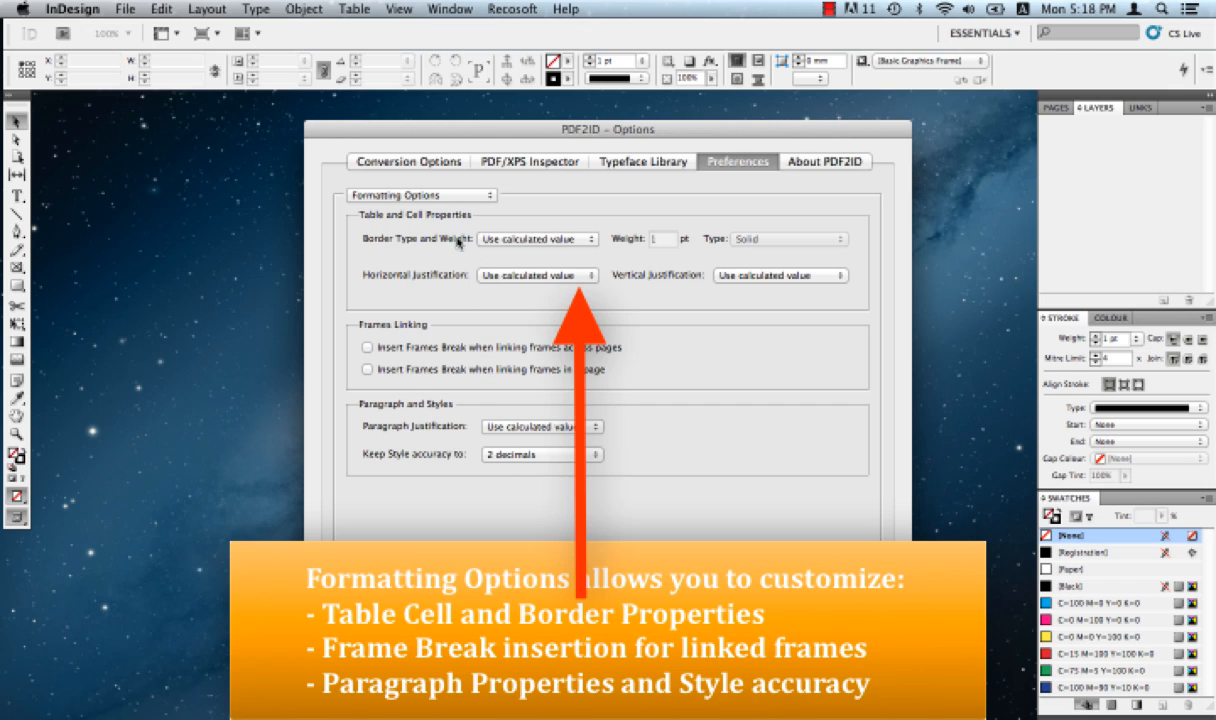
mouse_move(654, 282)
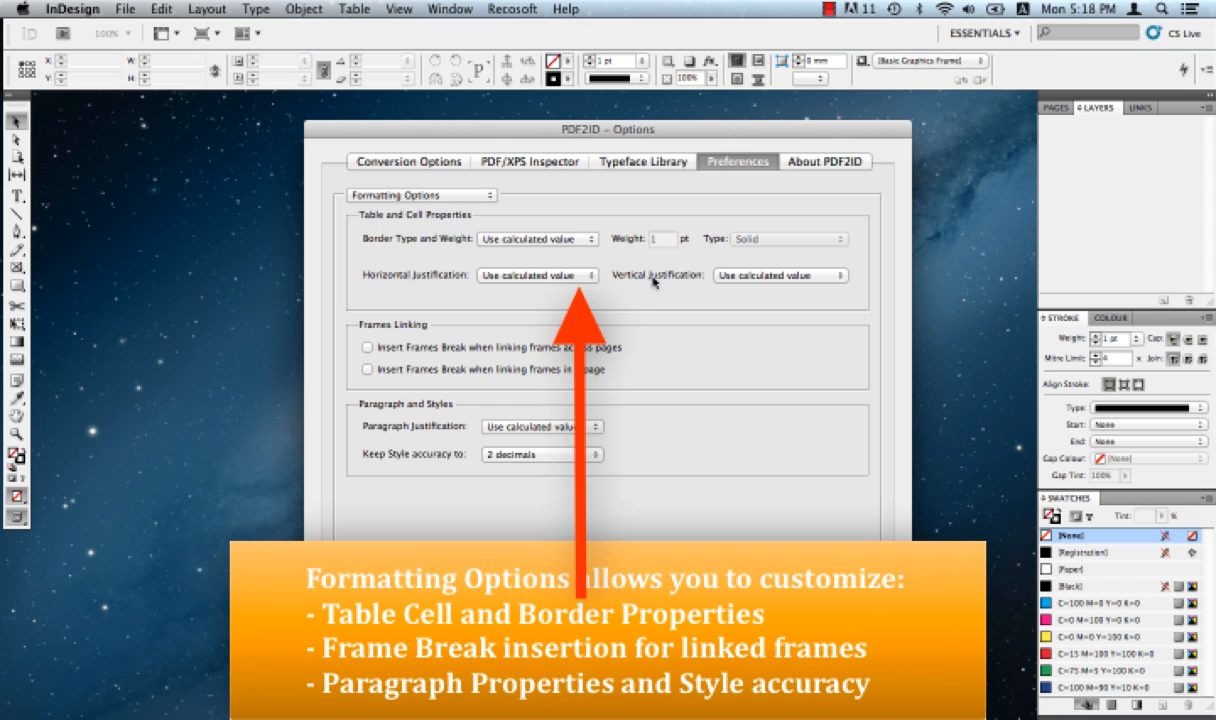
mouse_move(473, 256)
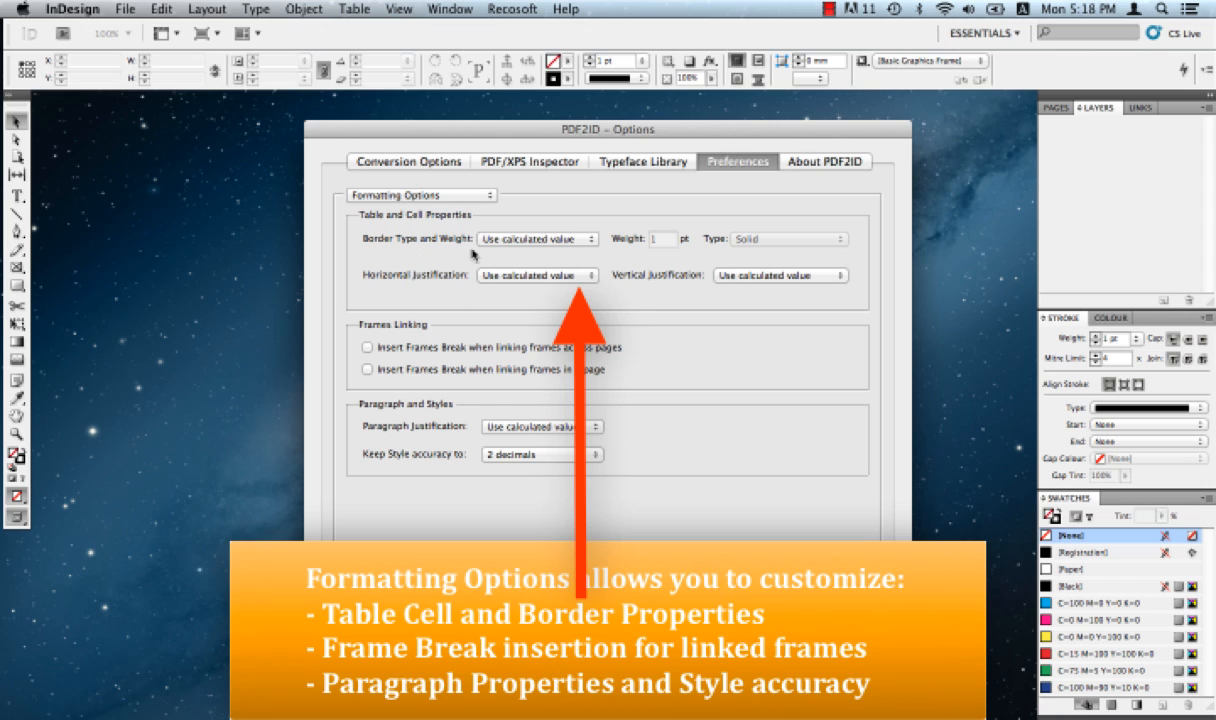
mouse_move(479, 285)
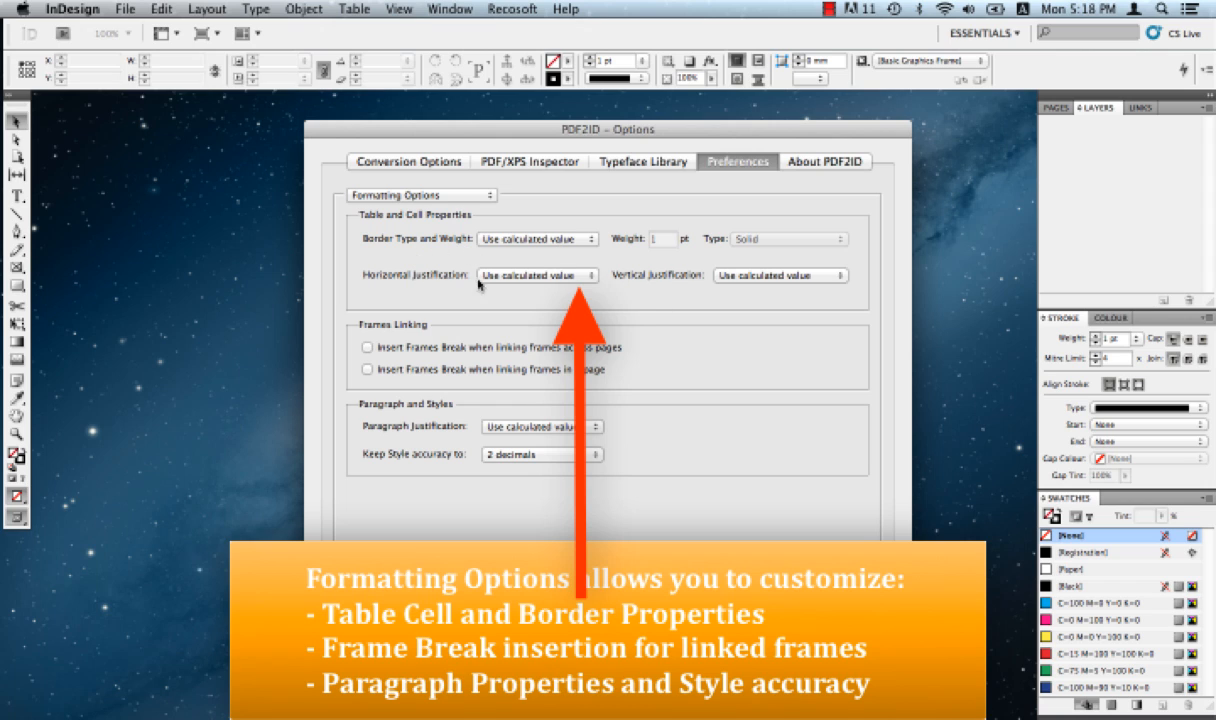
mouse_move(453, 286)
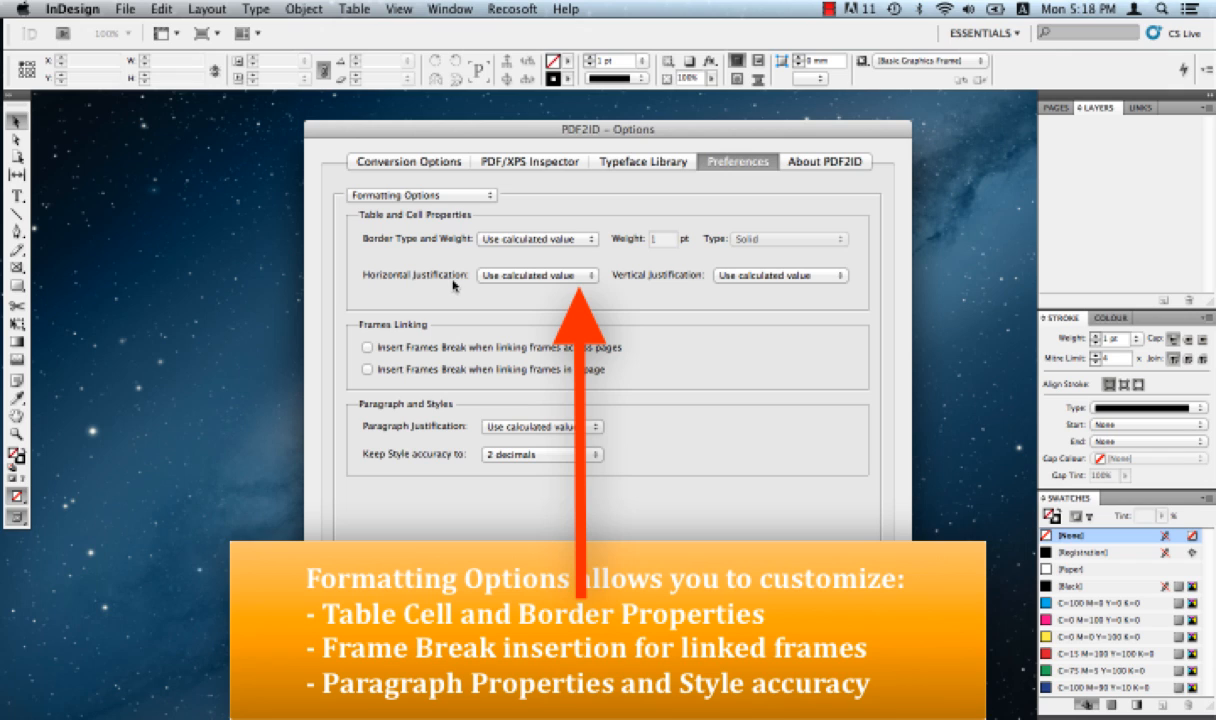
mouse_move(716, 281)
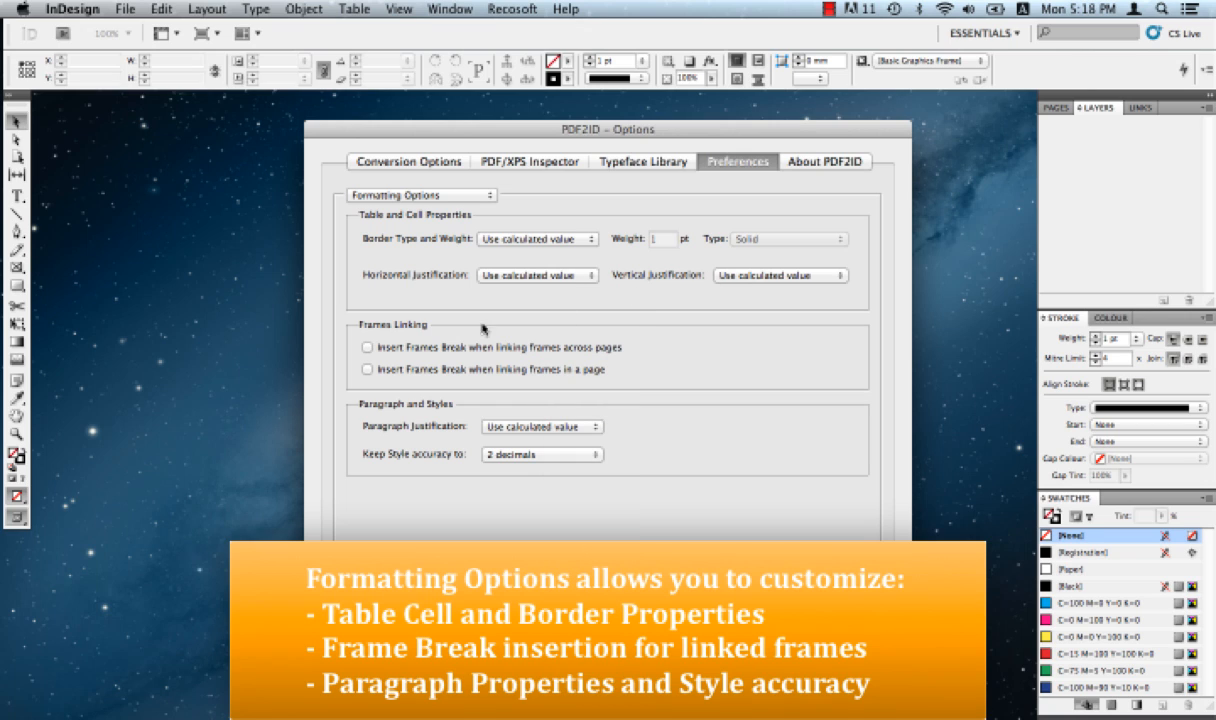
mouse_move(598, 374)
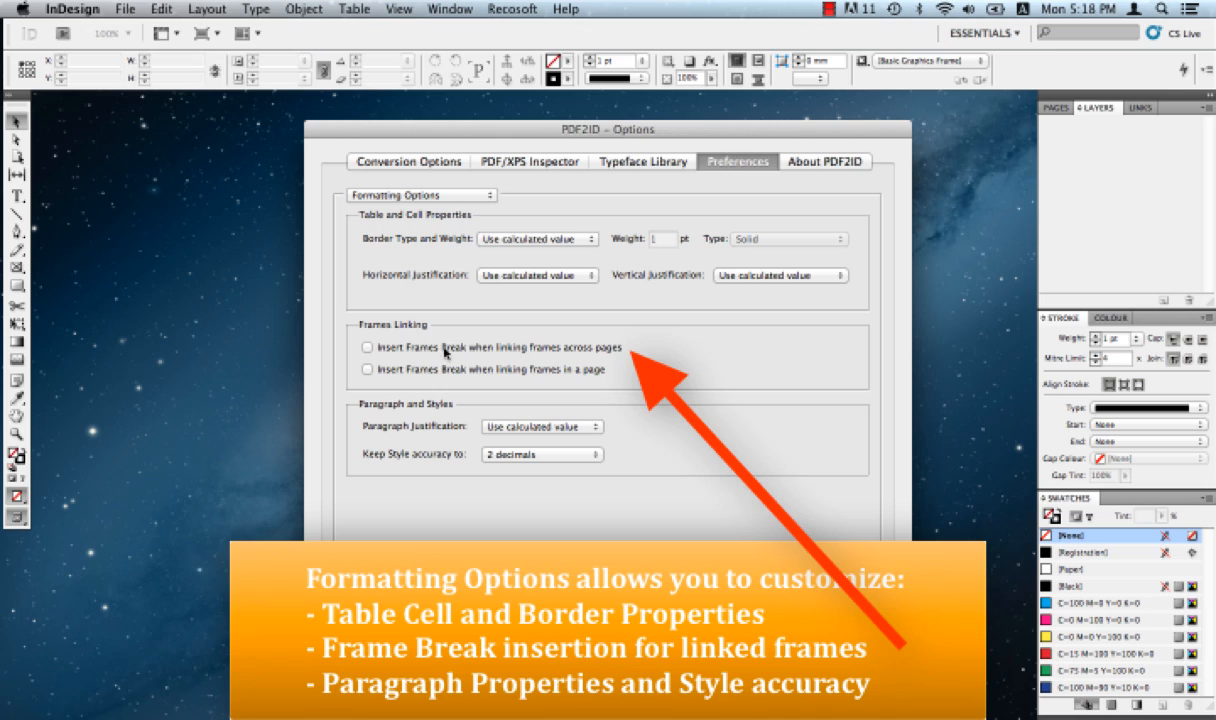
mouse_move(539, 393)
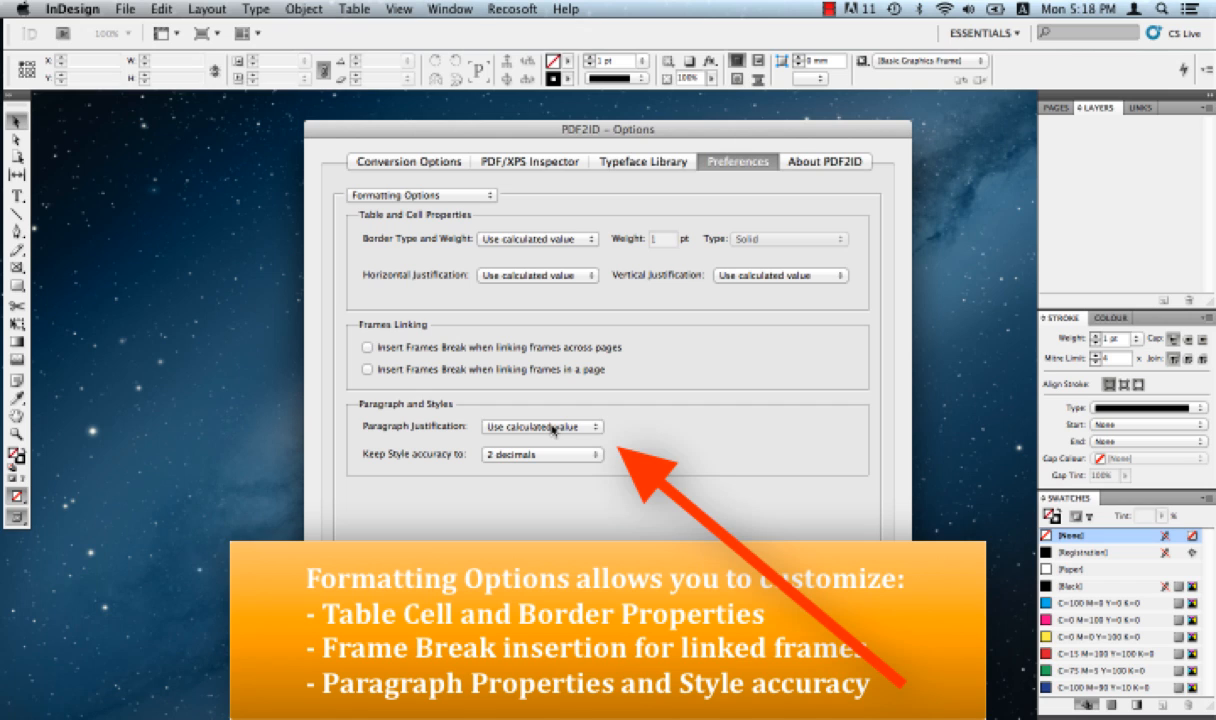
left_click(540, 427)
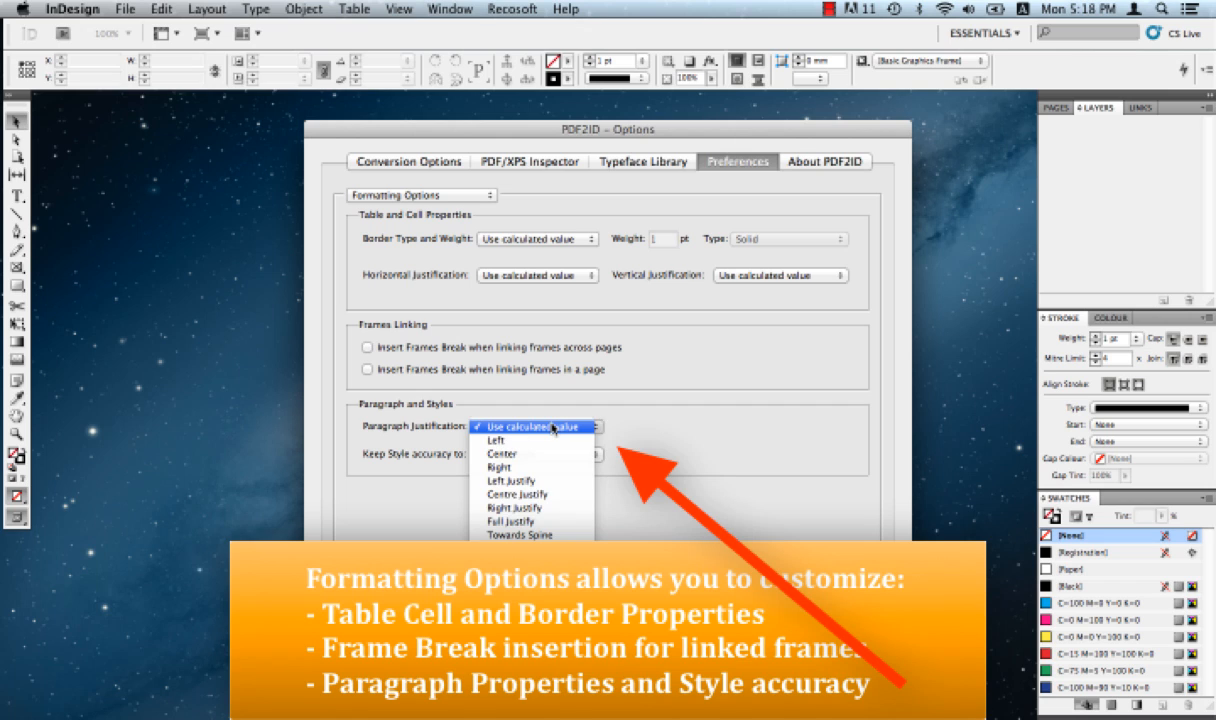
left_click(590, 453)
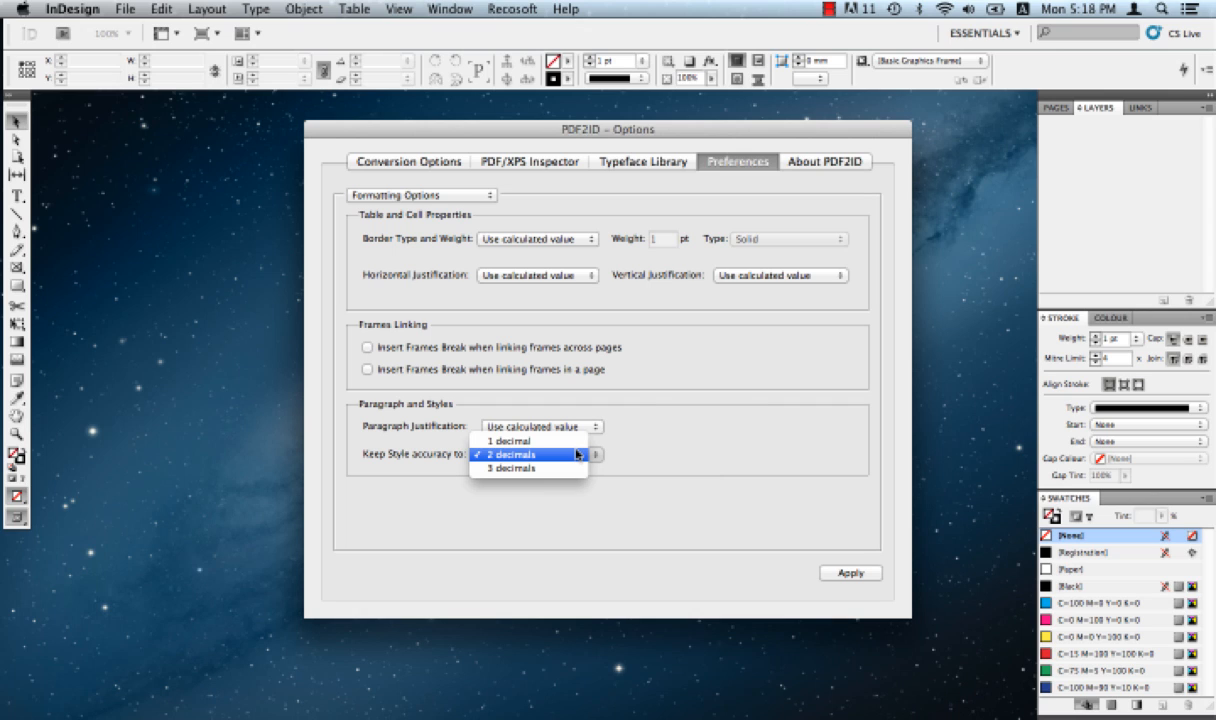
left_click(515, 454)
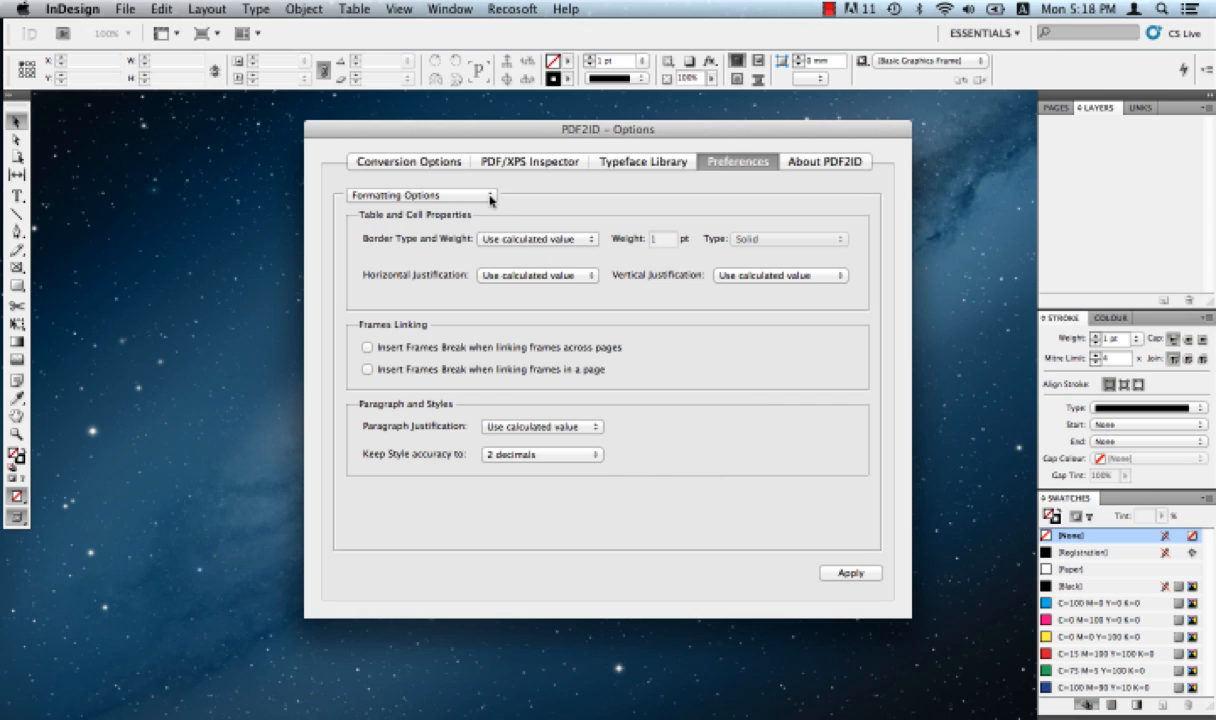
Pick Others from the Preferences section list to view conversion log settings
left_click(418, 195)
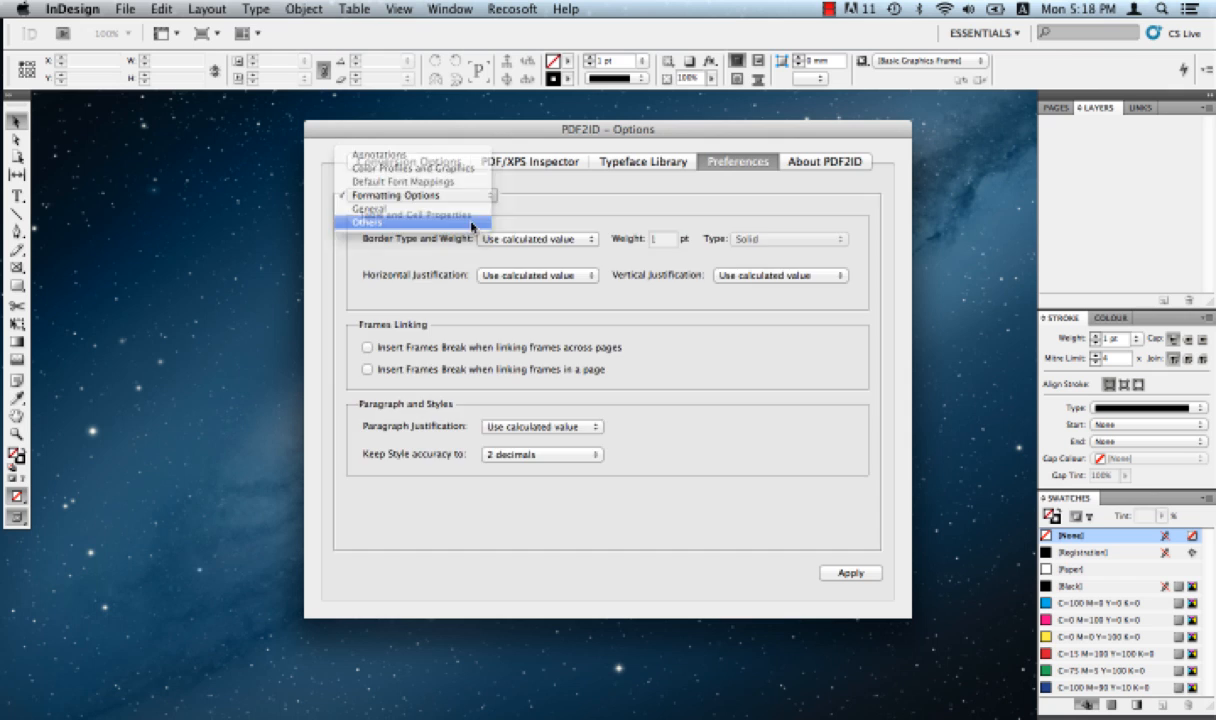
left_click(367, 222)
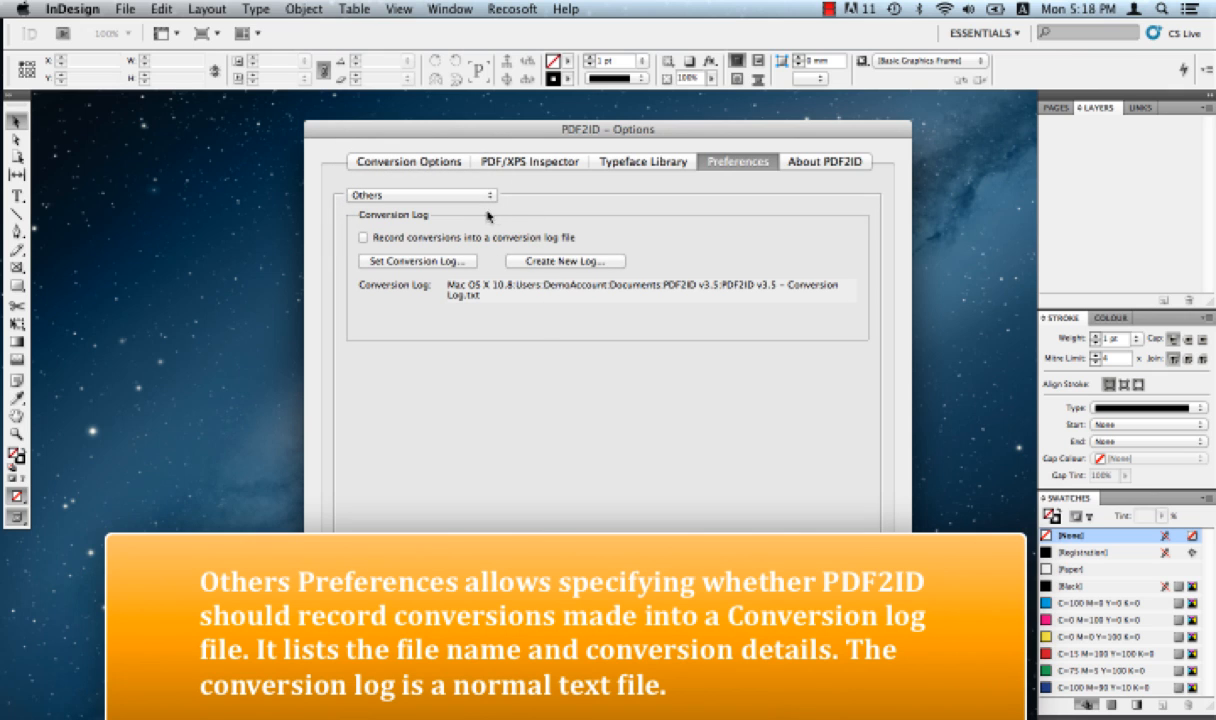
mouse_move(585, 296)
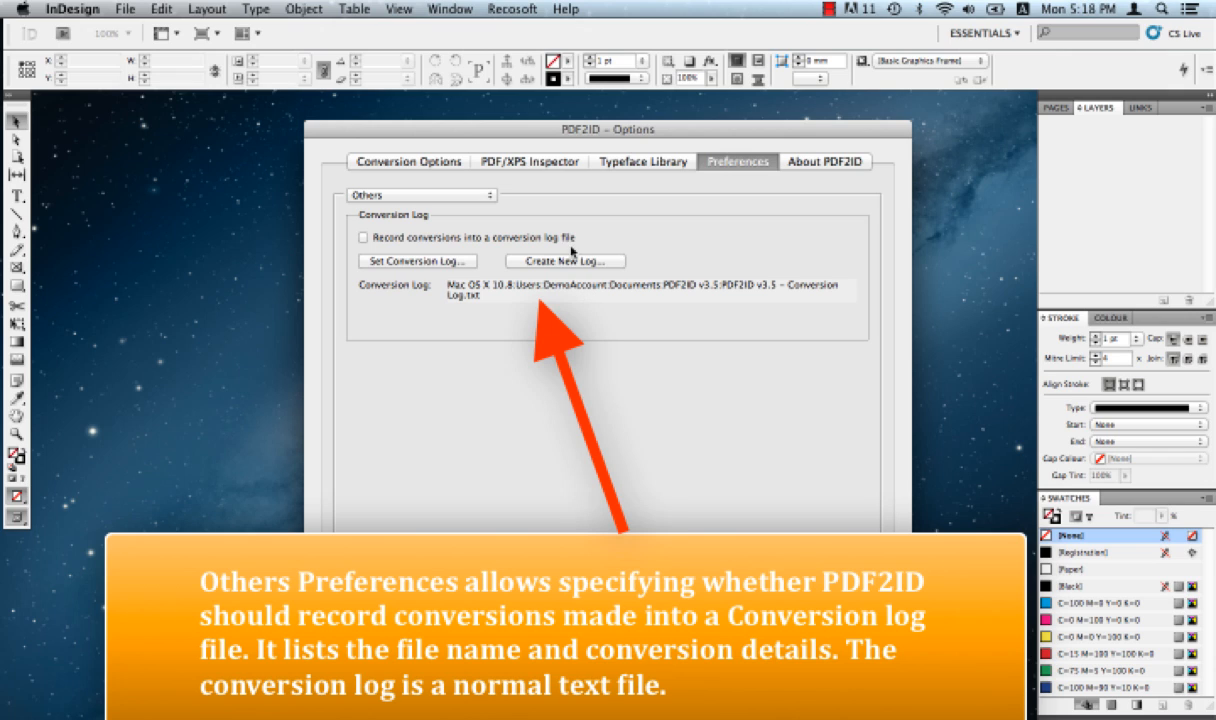
mouse_move(583, 244)
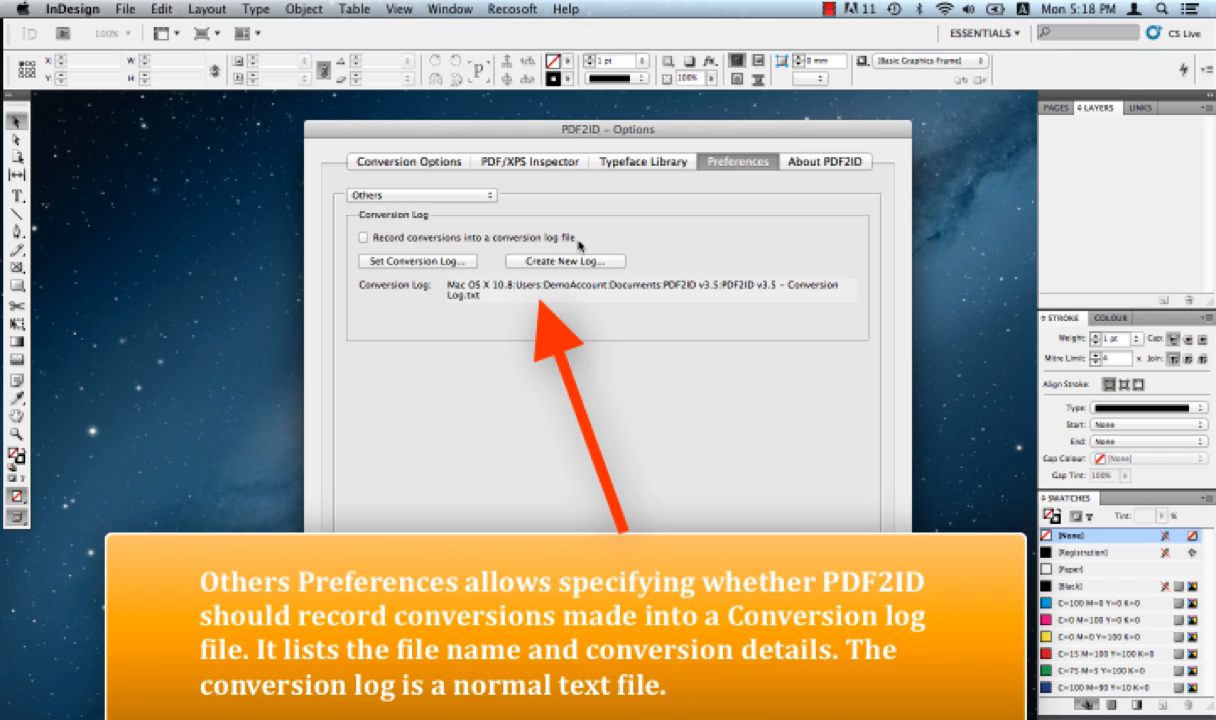
mouse_move(473, 245)
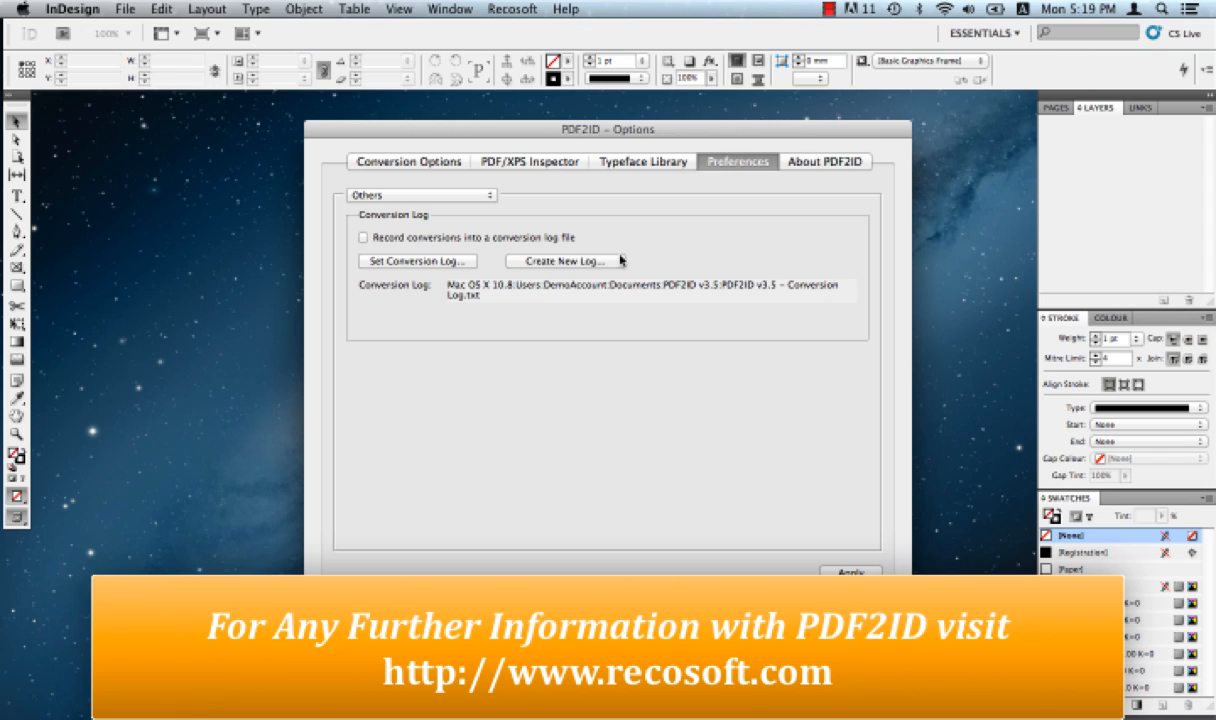
mouse_move(635, 260)
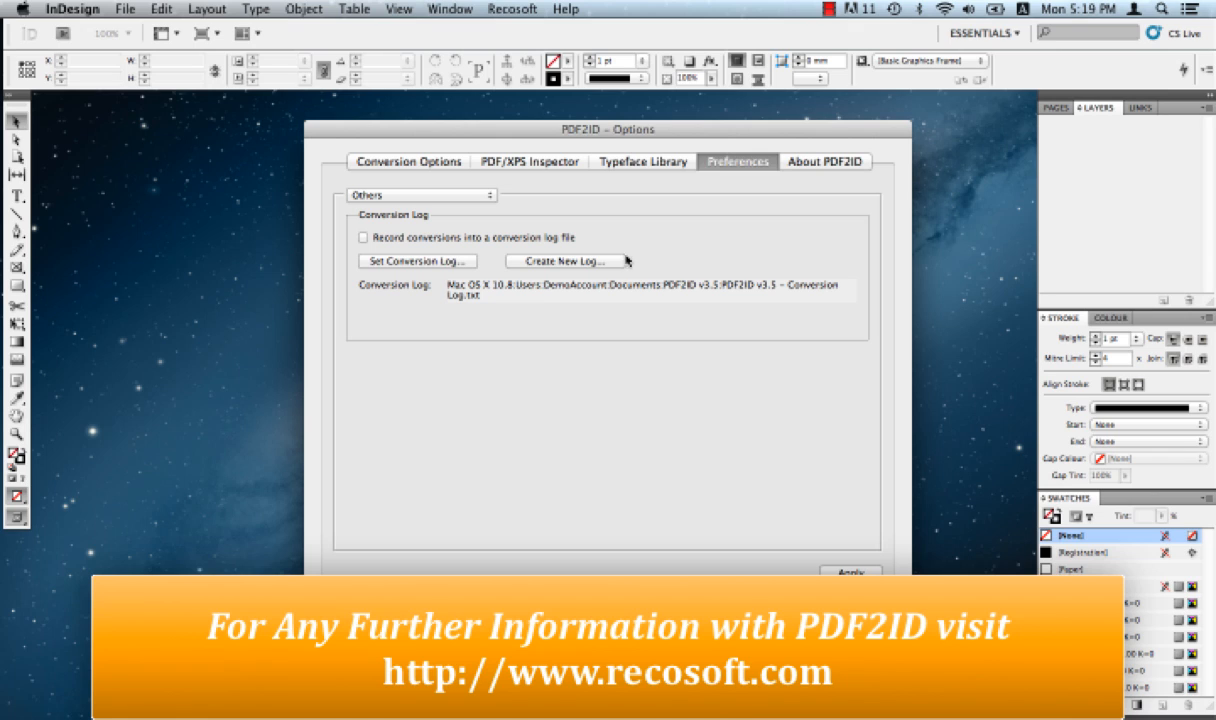
mouse_move(757, 258)
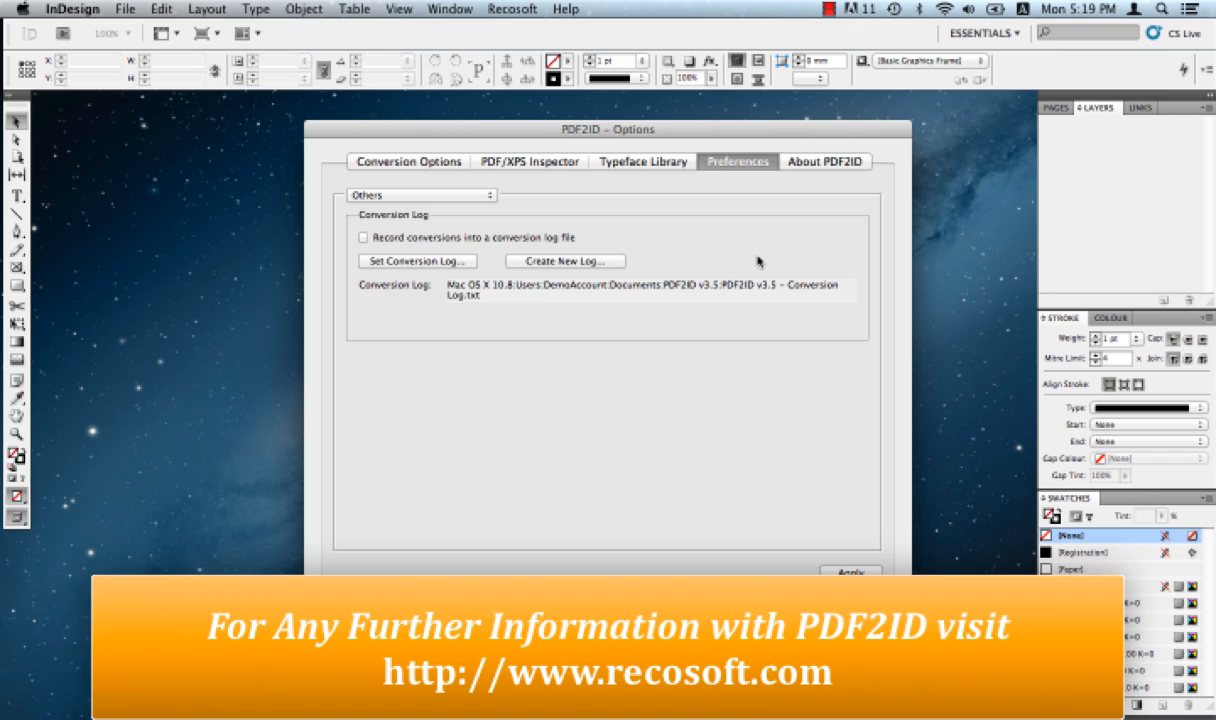
mouse_move(942, 90)
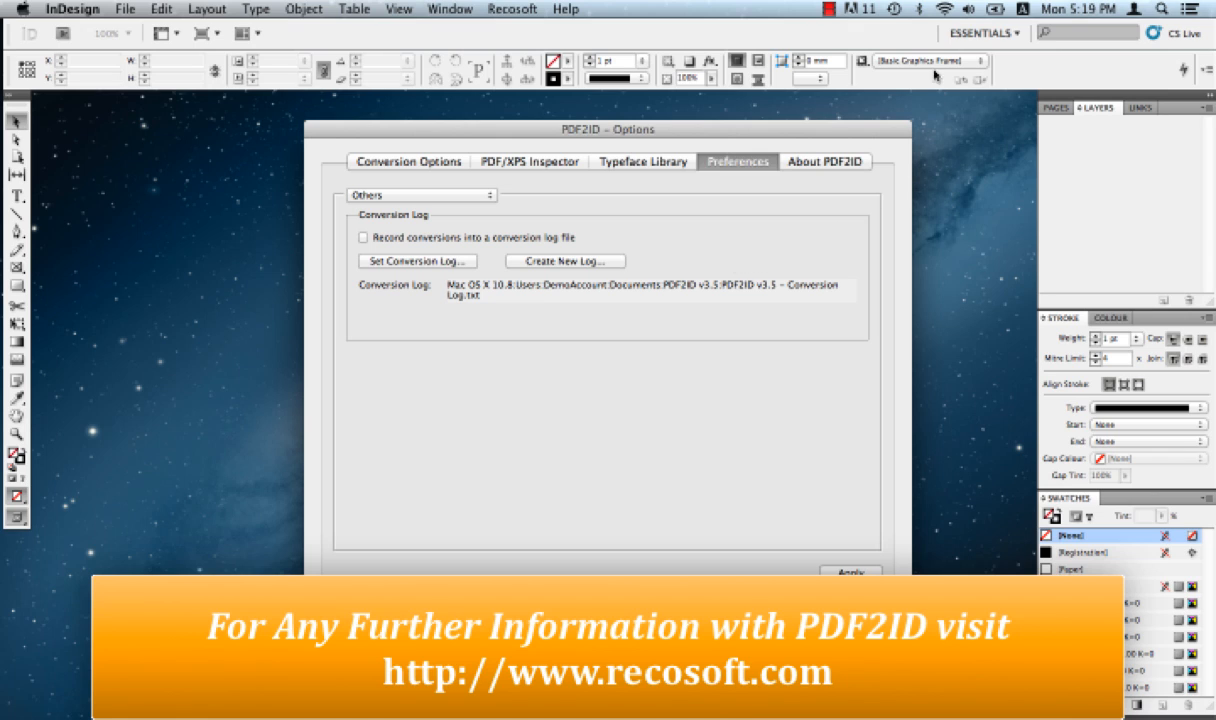